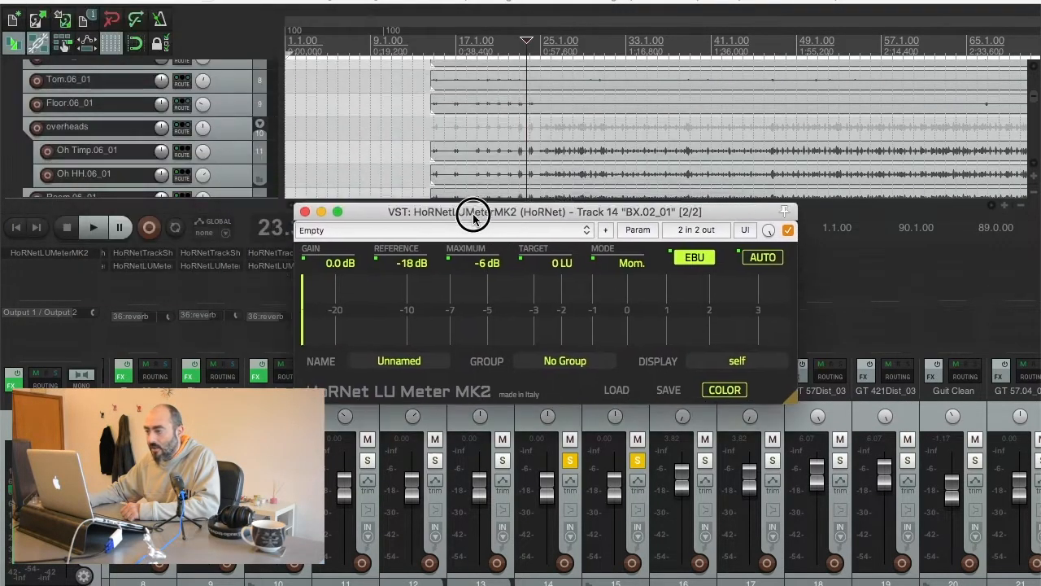
Reposition the meter window and turn off the EBU metering scale
{"action": "left_click_drag", "start_coordinate": [472, 211], "coordinate": [517, 199]}
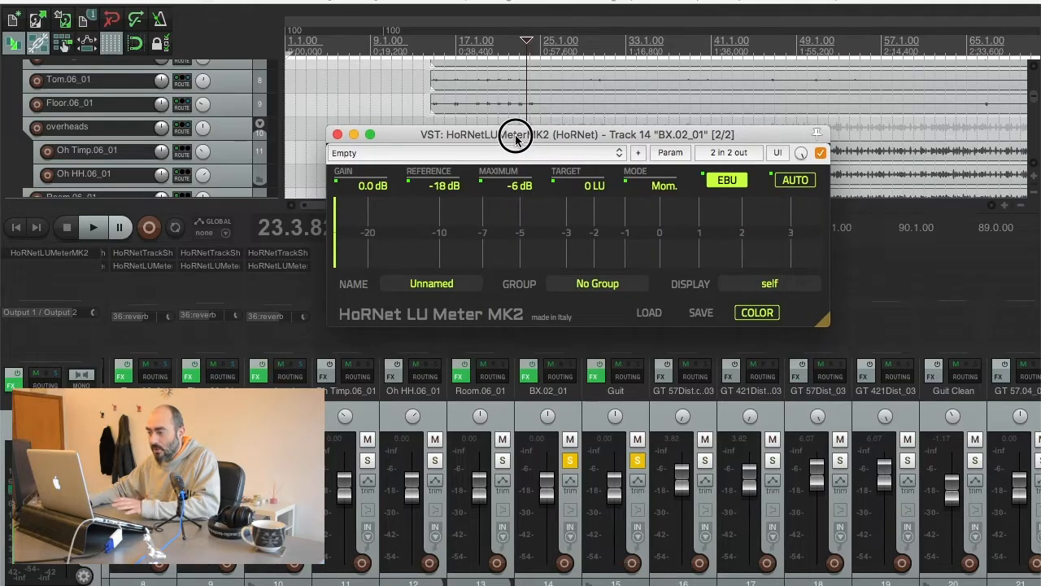
{"action": "left_click_drag", "start_coordinate": [518, 133], "coordinate": [567, 138]}
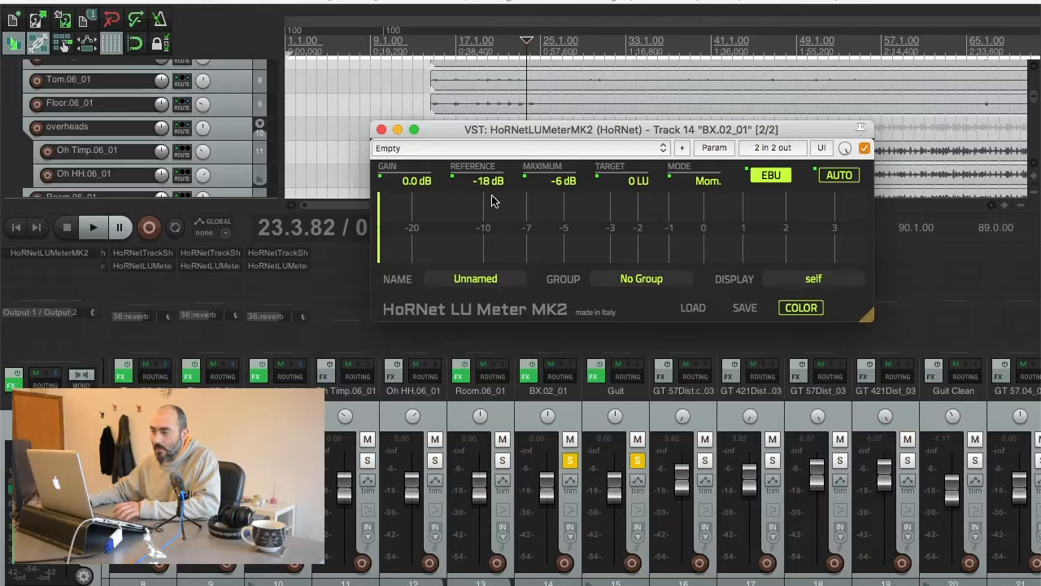
{"action": "mouse_move", "coordinate": [557, 224]}
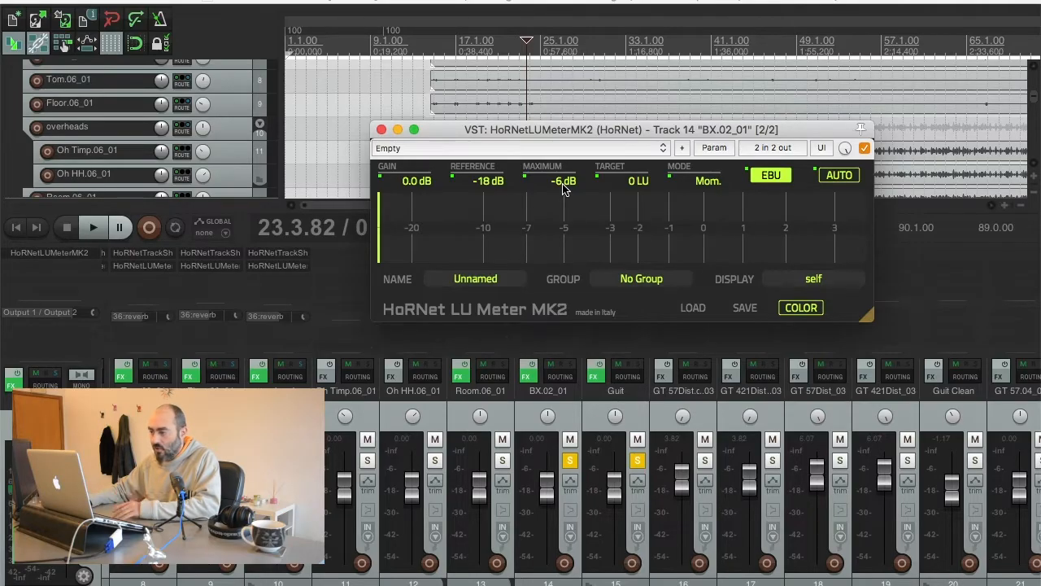
{"action": "mouse_move", "coordinate": [631, 205]}
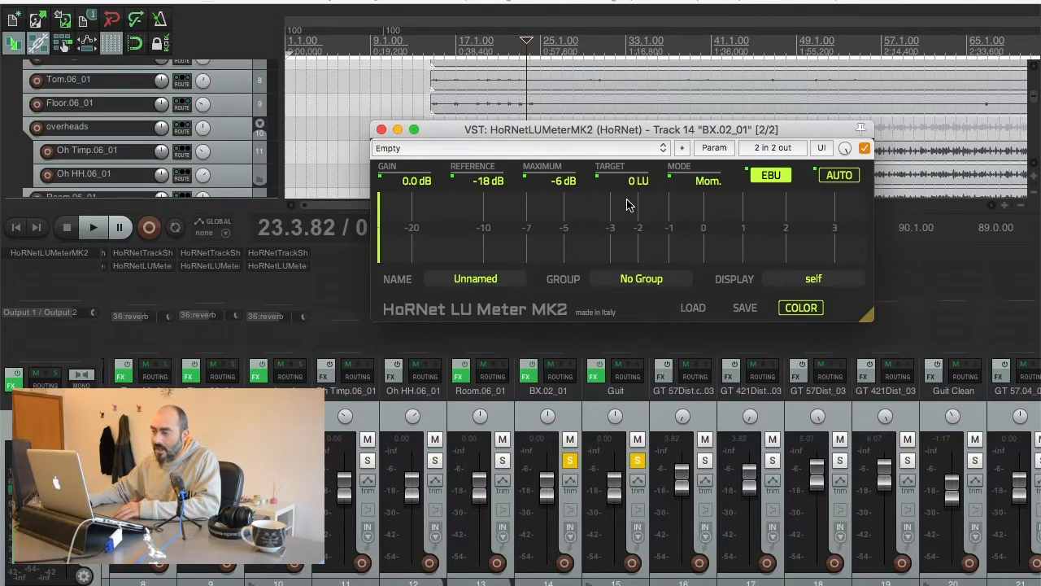
{"action": "mouse_move", "coordinate": [725, 190]}
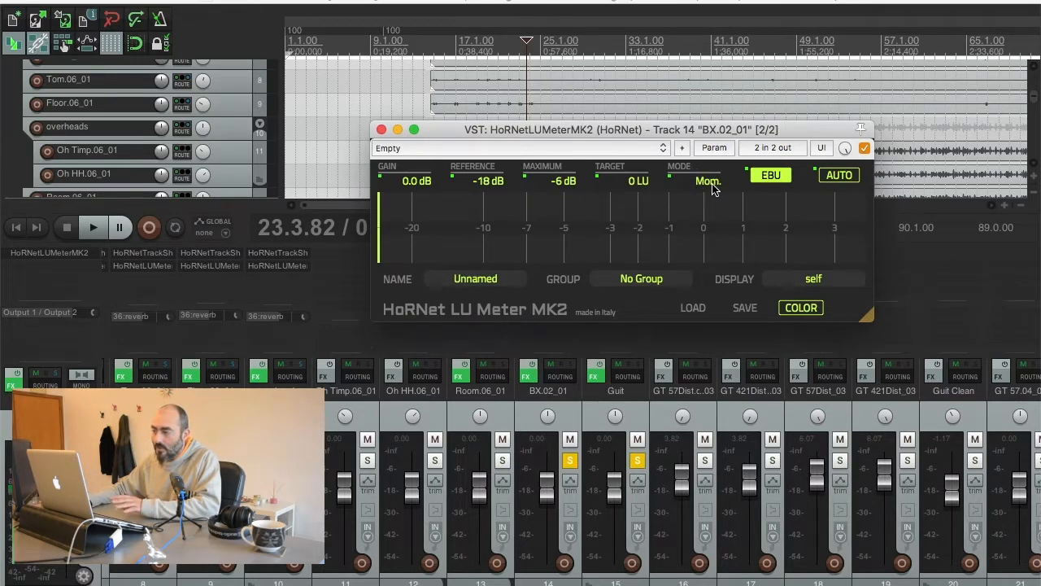
{"action": "left_click", "coordinate": [706, 180]}
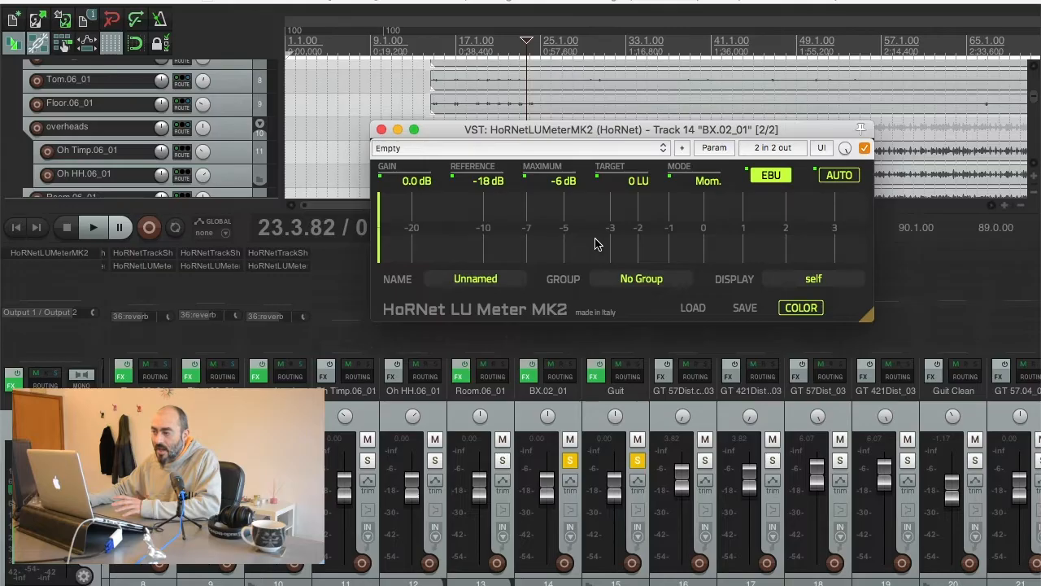
{"action": "mouse_move", "coordinate": [764, 225]}
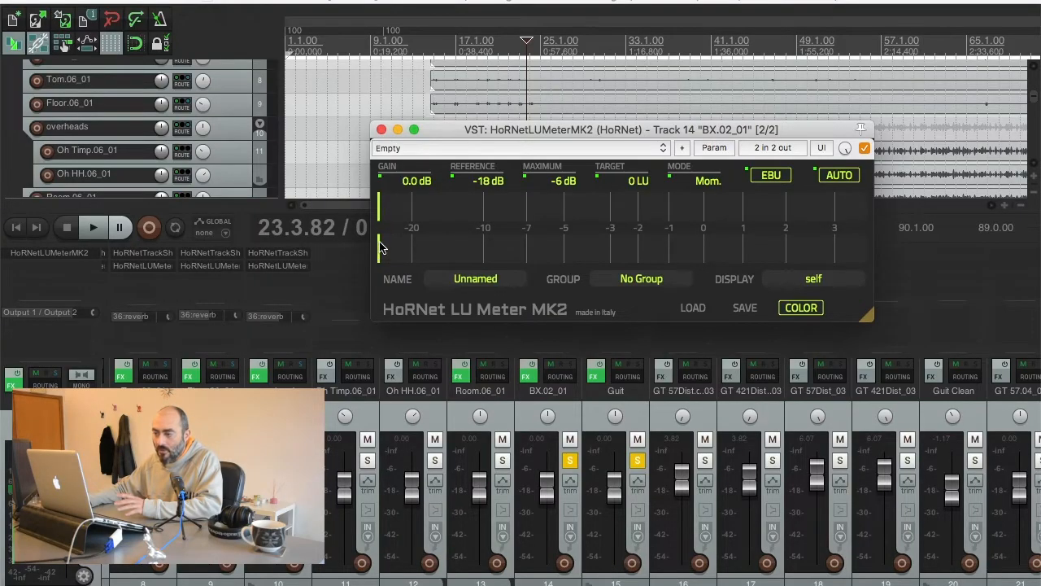
{"action": "mouse_move", "coordinate": [620, 260]}
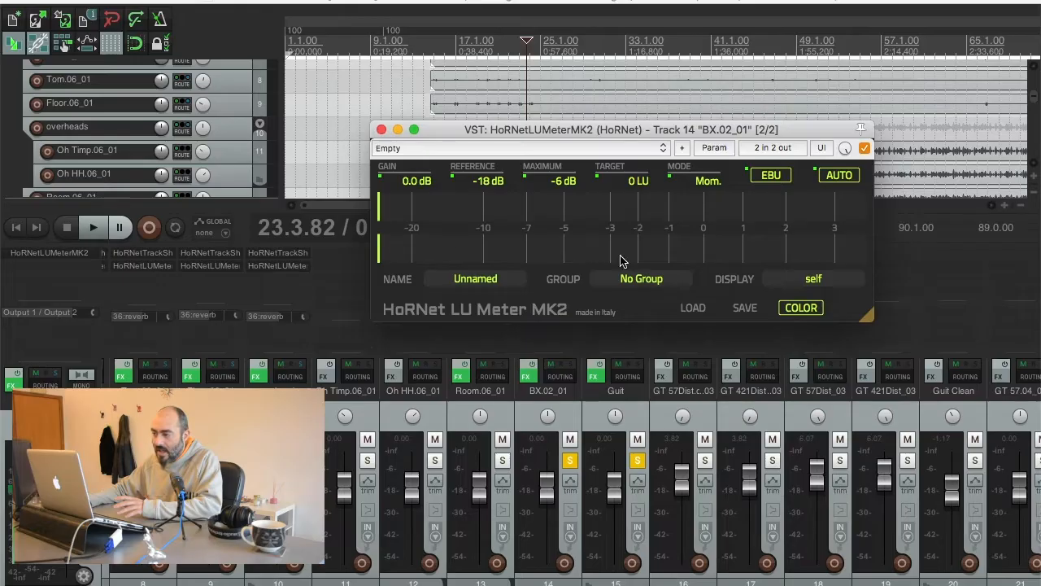
{"action": "mouse_move", "coordinate": [498, 247]}
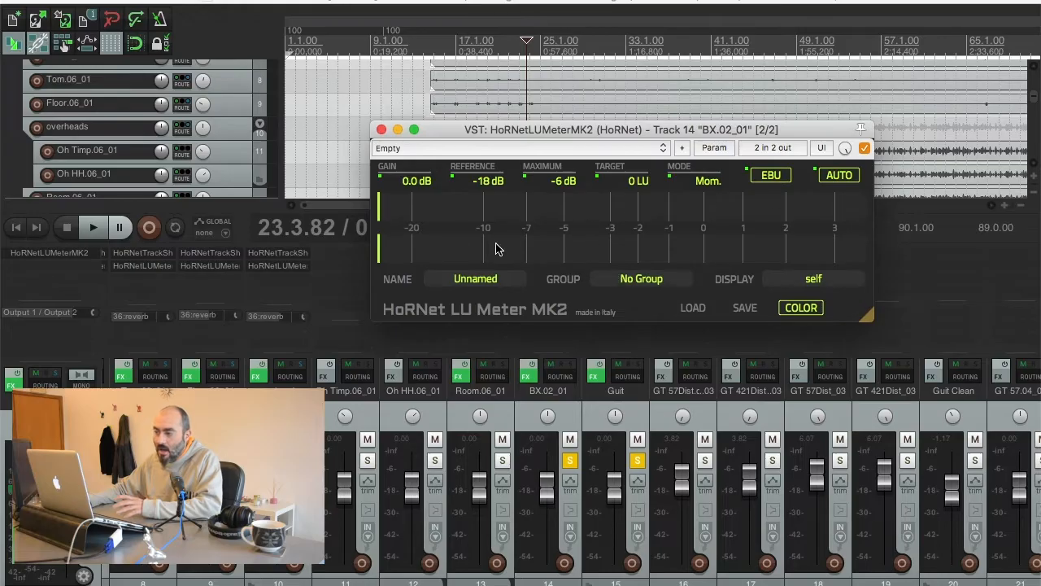
{"action": "mouse_move", "coordinate": [457, 239]}
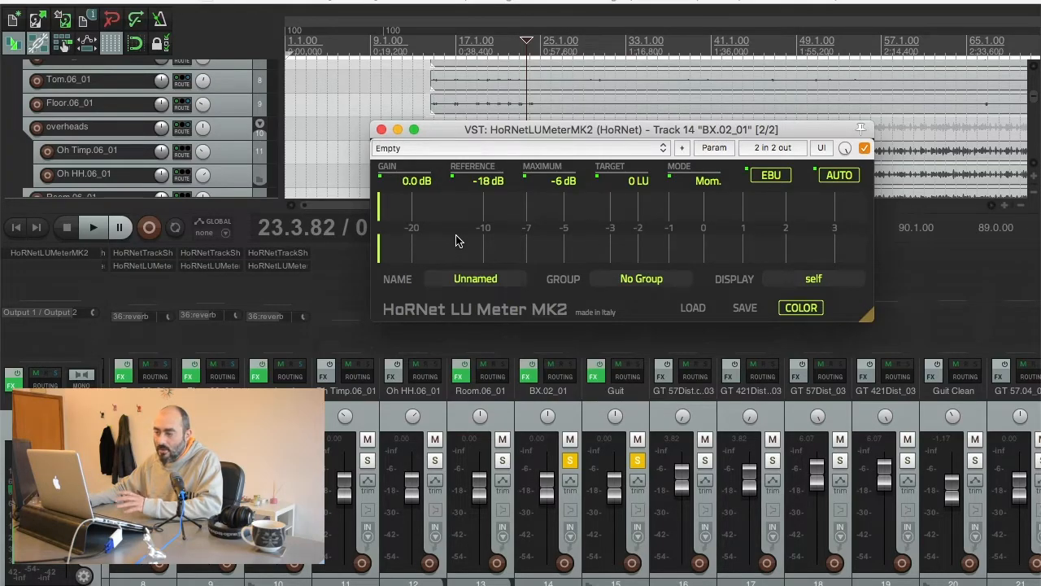
{"action": "mouse_move", "coordinate": [415, 254]}
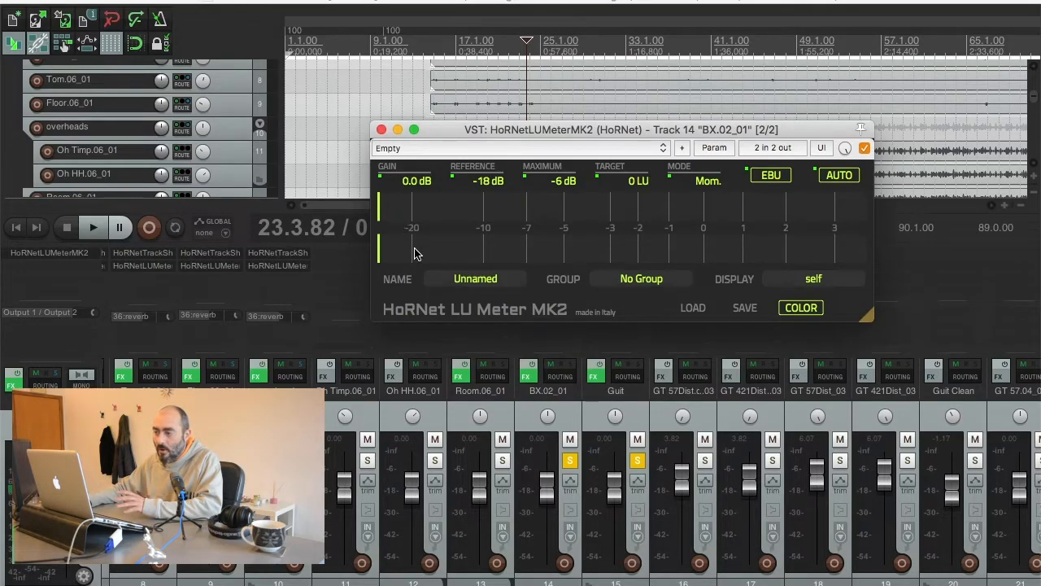
{"action": "mouse_move", "coordinate": [697, 236]}
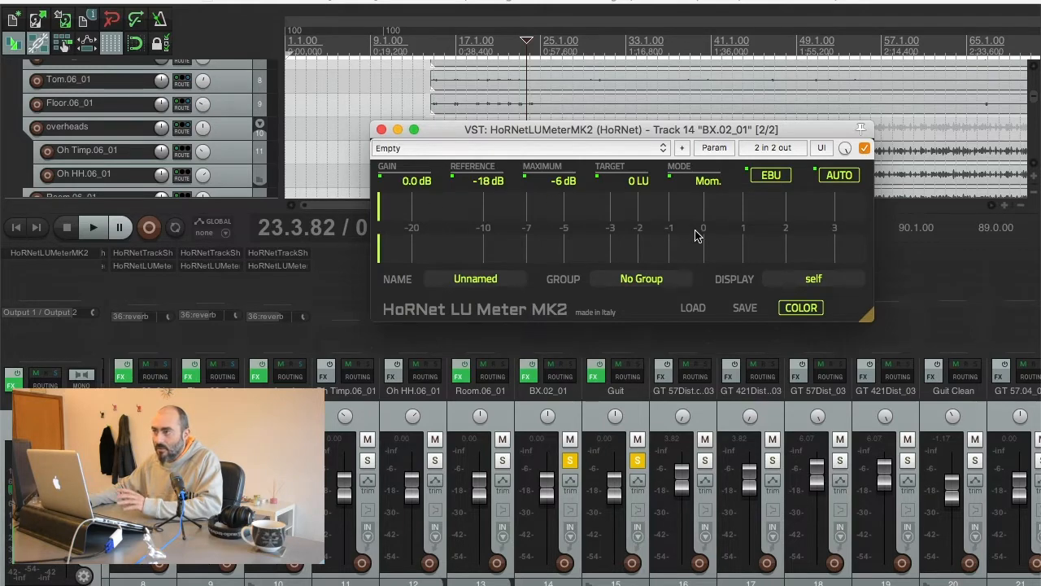
Re-enable the EBU scale, keeping -18 dB reference, 0 LU target and momentary mode
{"action": "left_click", "coordinate": [771, 176]}
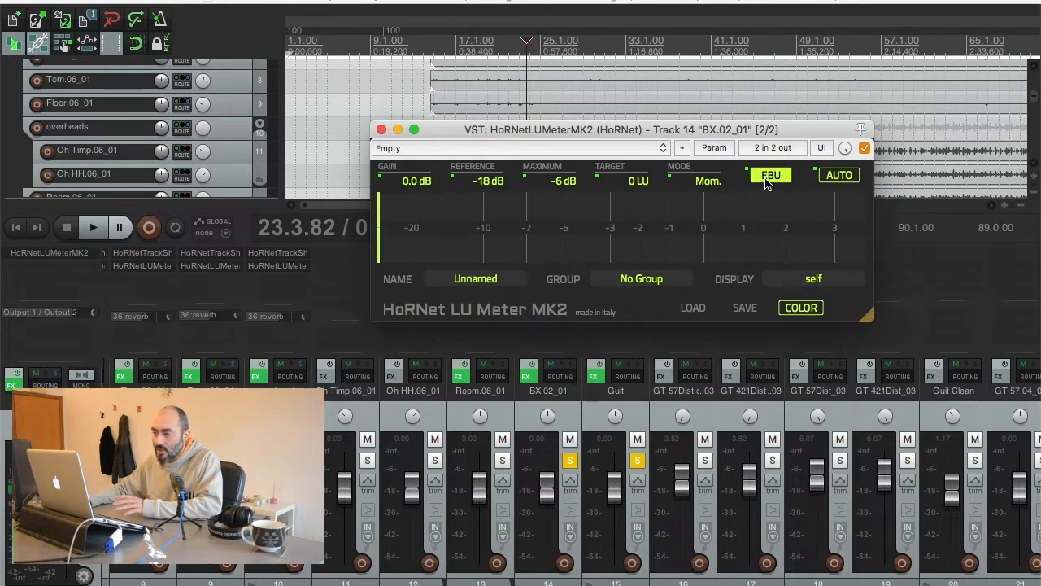
{"action": "left_click", "coordinate": [771, 176]}
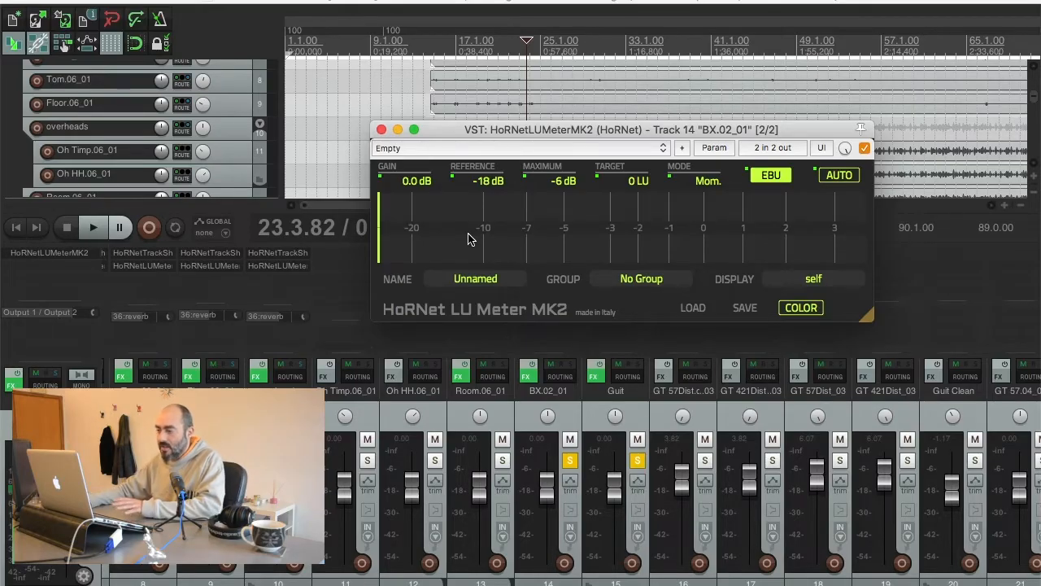
{"action": "mouse_move", "coordinate": [577, 237]}
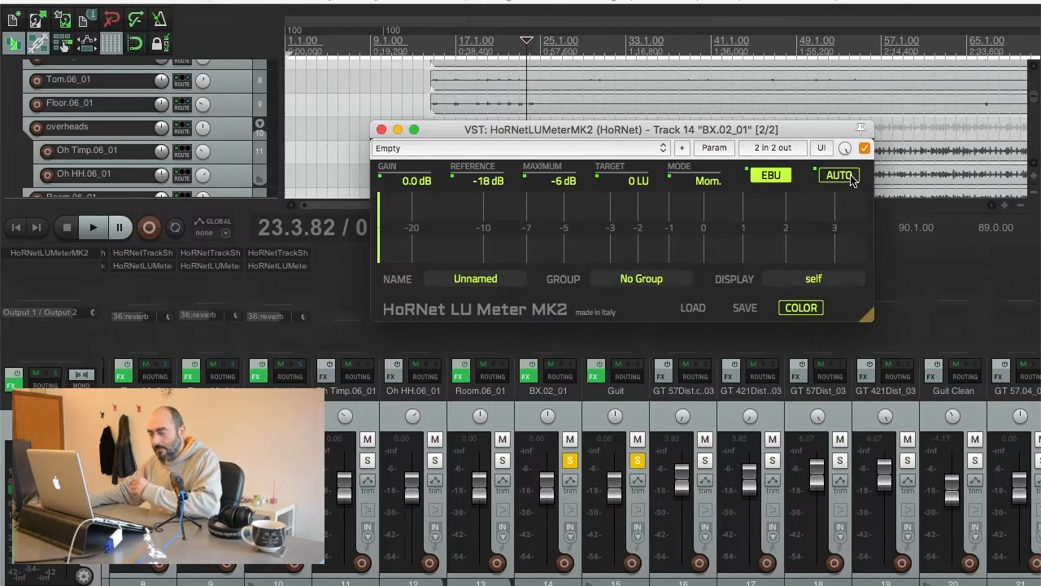
{"action": "mouse_move", "coordinate": [849, 183]}
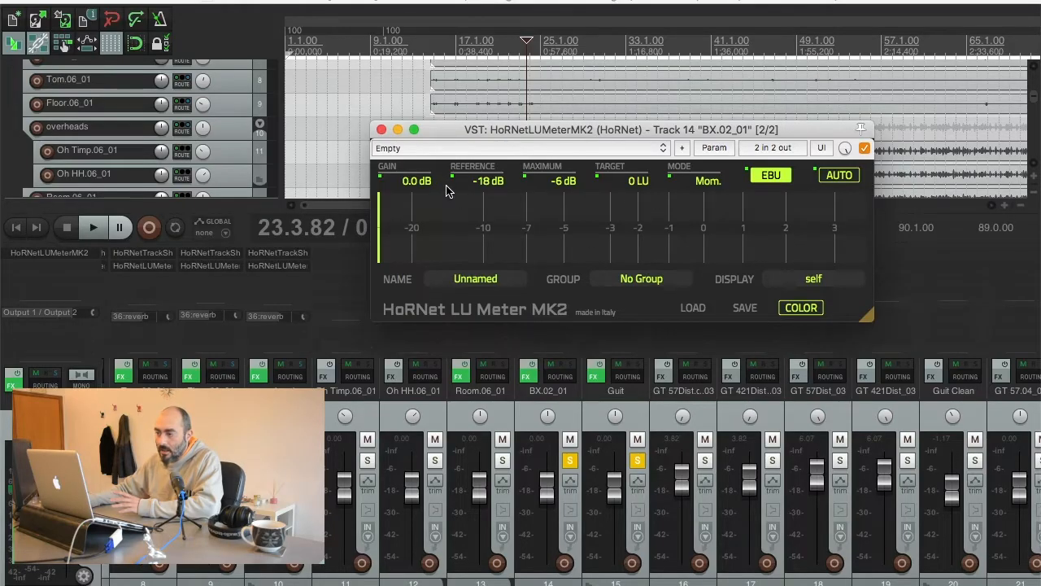
{"action": "mouse_move", "coordinate": [642, 195]}
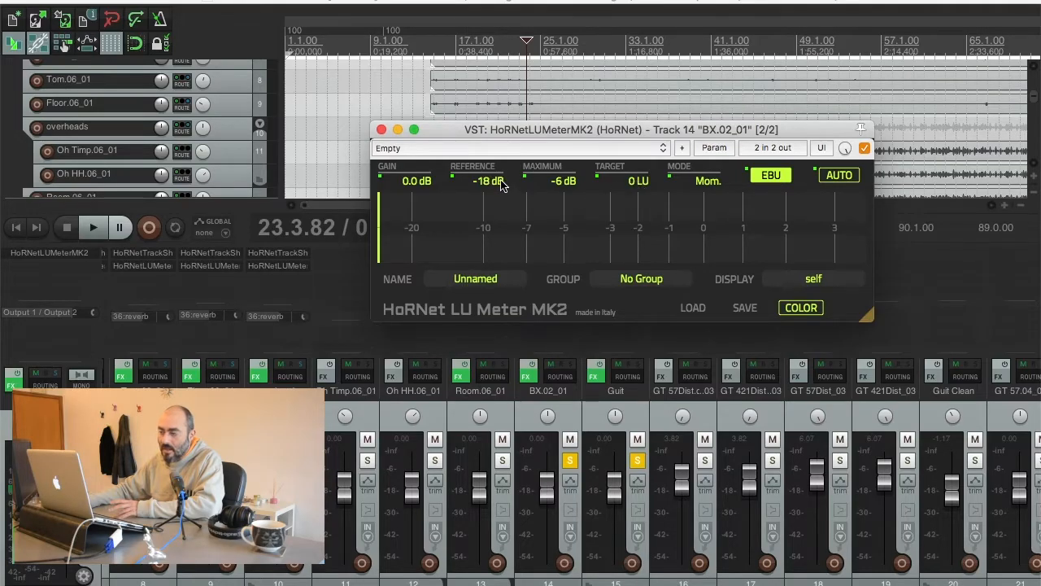
{"action": "mouse_move", "coordinate": [480, 210]}
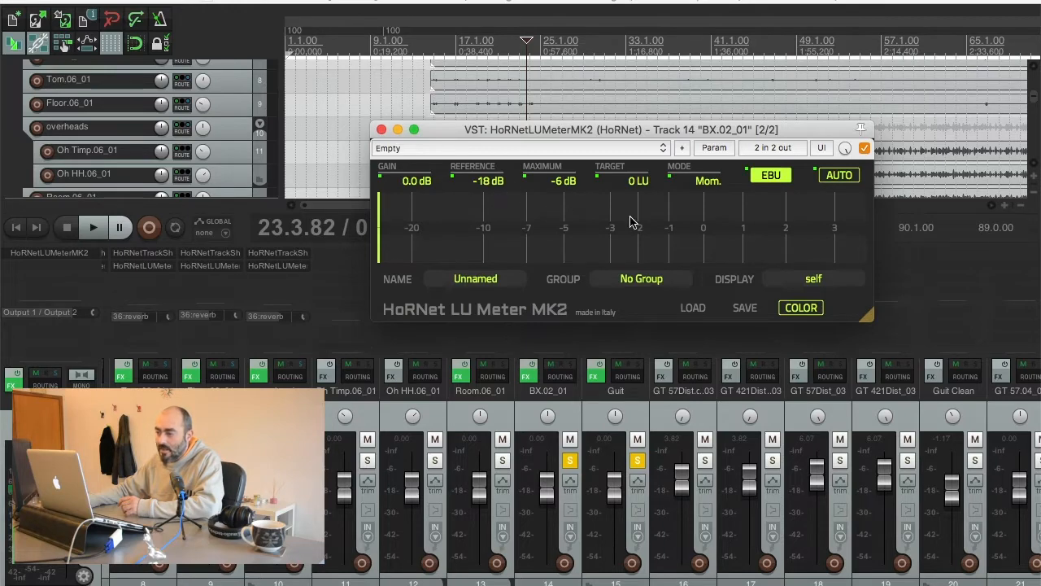
{"action": "mouse_move", "coordinate": [430, 218]}
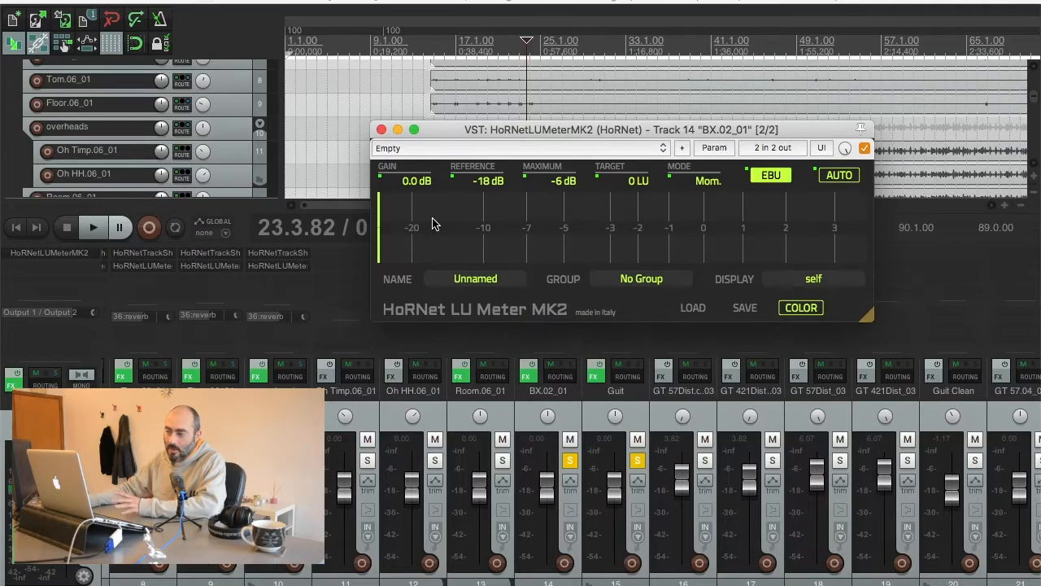
{"action": "mouse_move", "coordinate": [465, 237]}
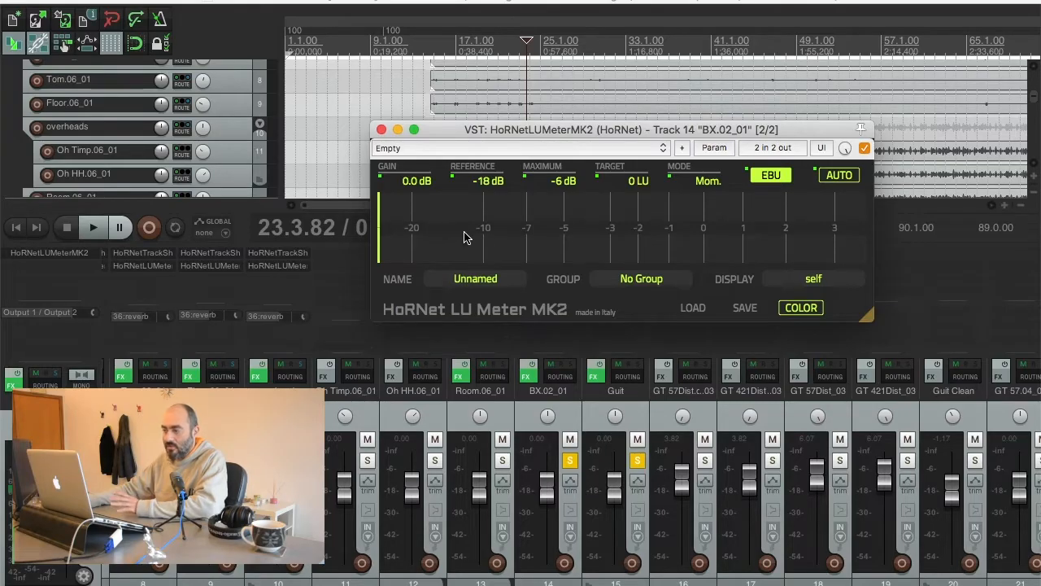
{"action": "mouse_move", "coordinate": [511, 241]}
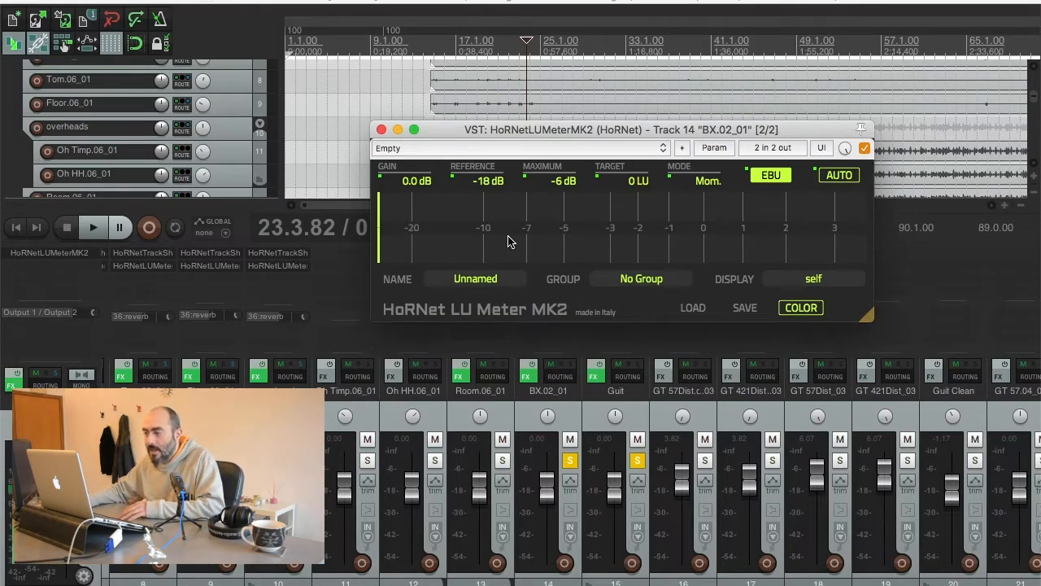
{"action": "mouse_move", "coordinate": [888, 285]}
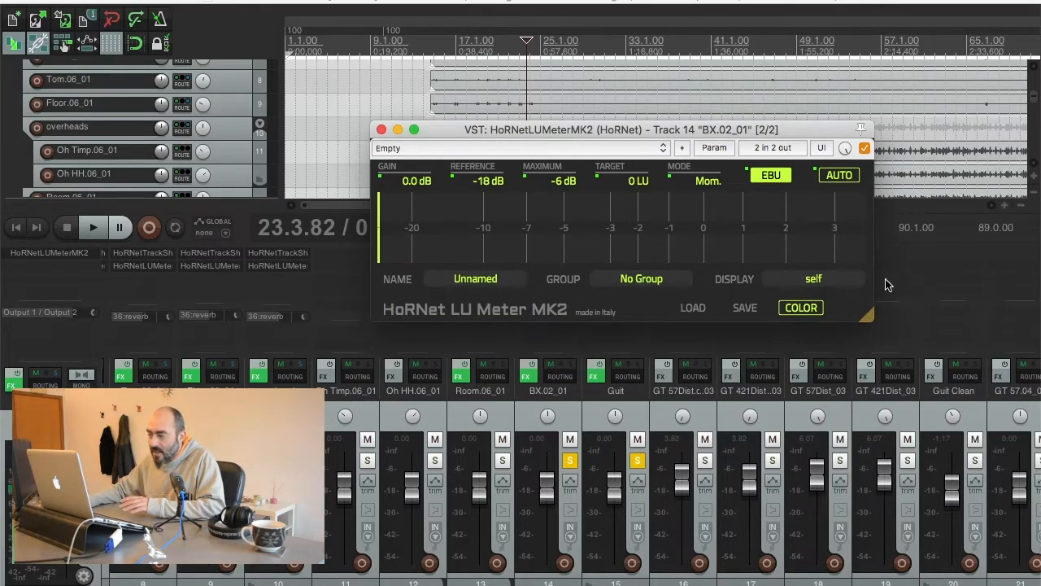
{"action": "mouse_move", "coordinate": [521, 296]}
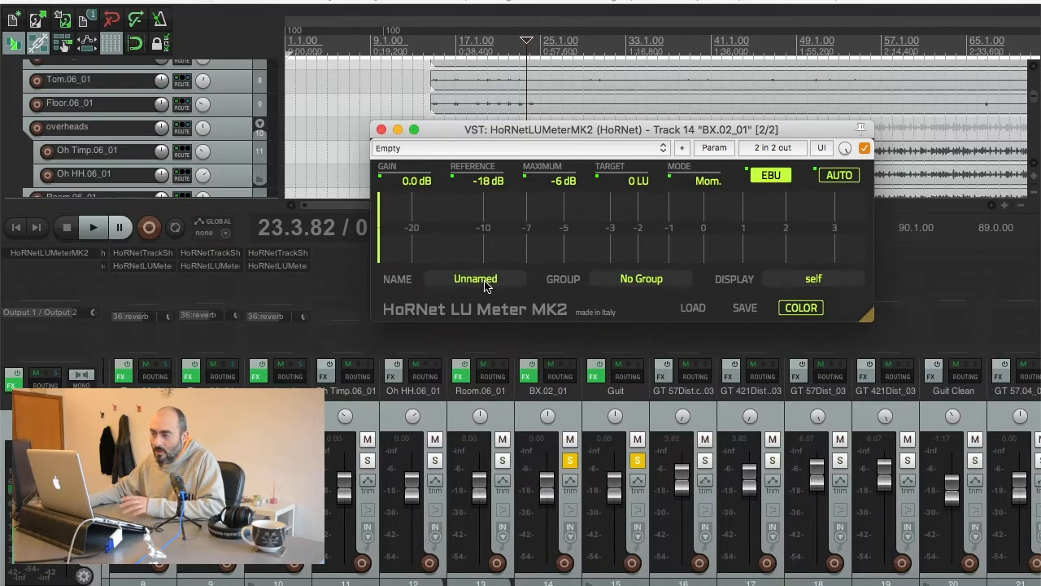
Rename the Unnamed meter instance on track 14 to 'Bass'
{"action": "left_click", "coordinate": [475, 280]}
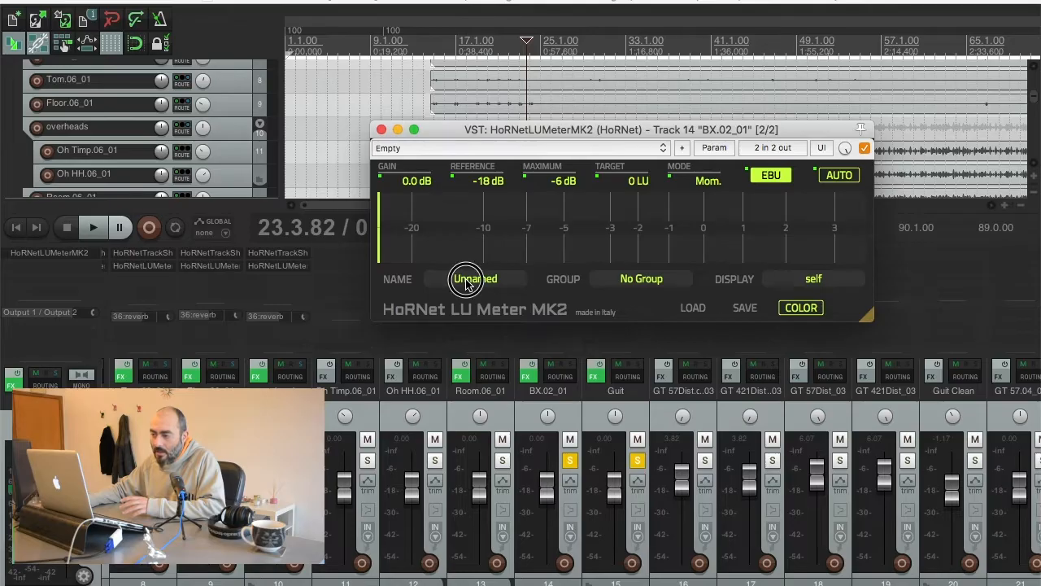
{"action": "left_click", "coordinate": [475, 280]}
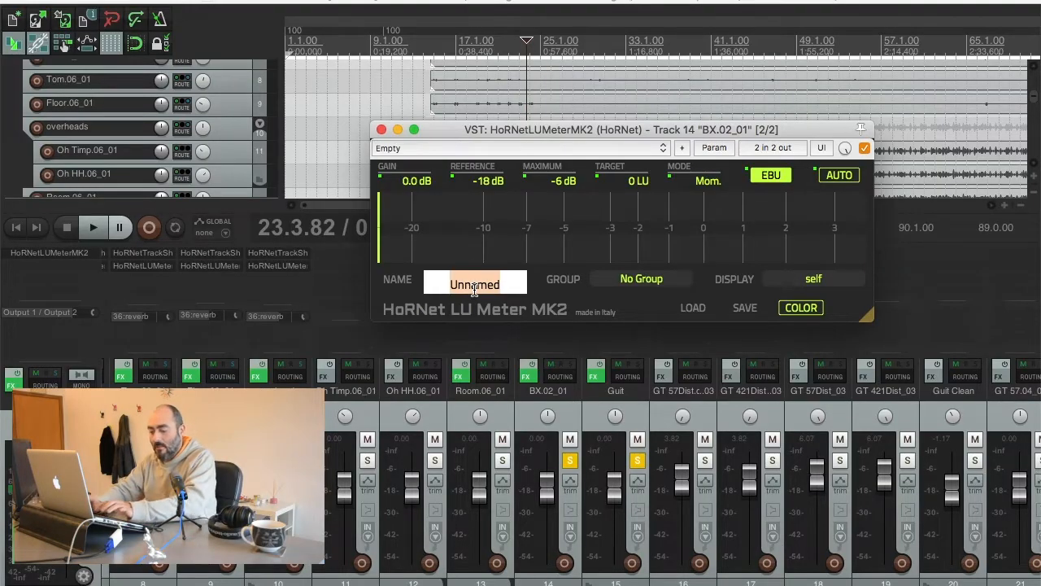
{"action": "type", "text": "Bass"}
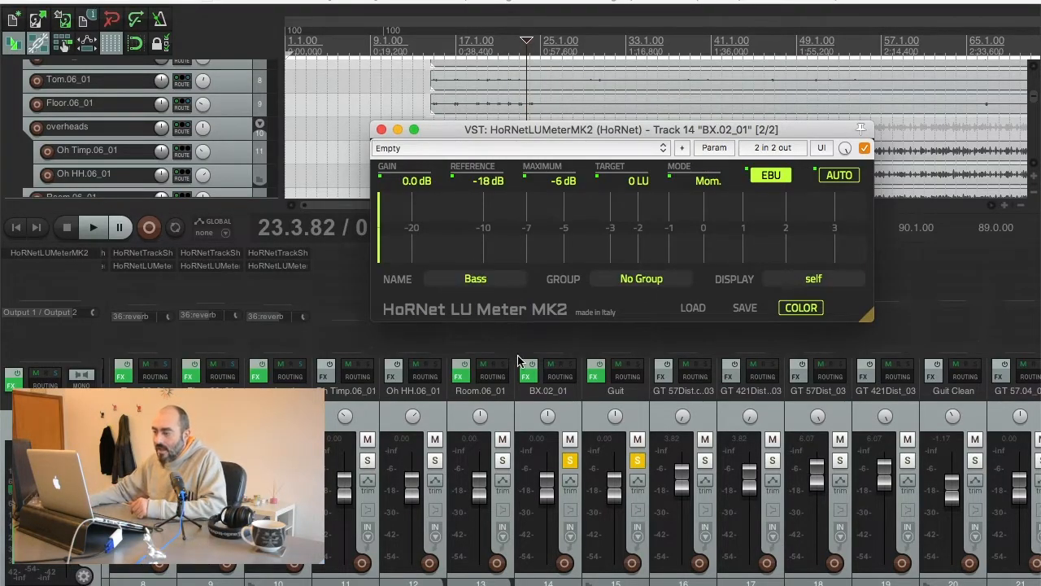
{"action": "mouse_move", "coordinate": [641, 280]}
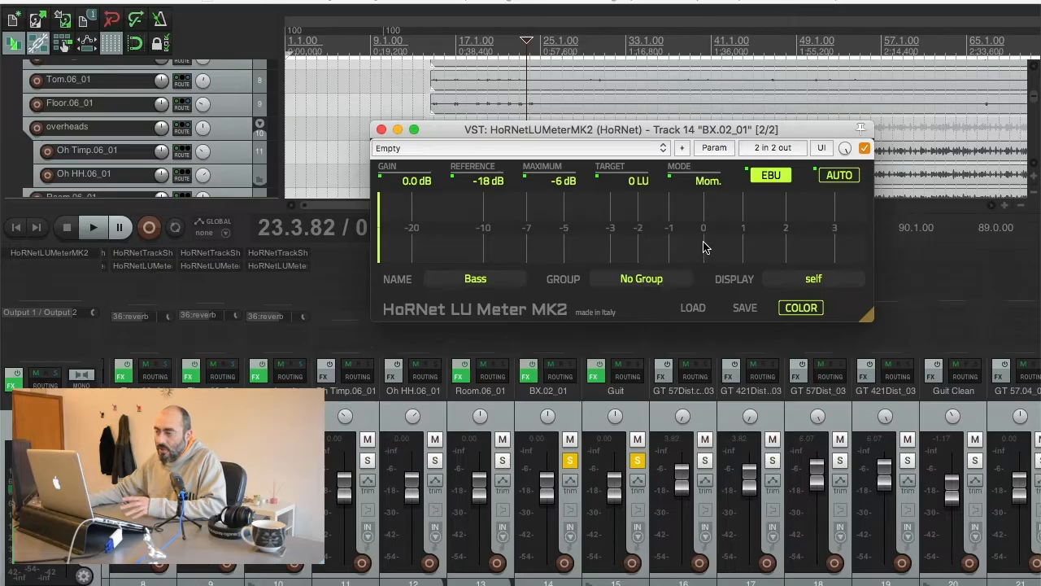
{"action": "mouse_move", "coordinate": [433, 201]}
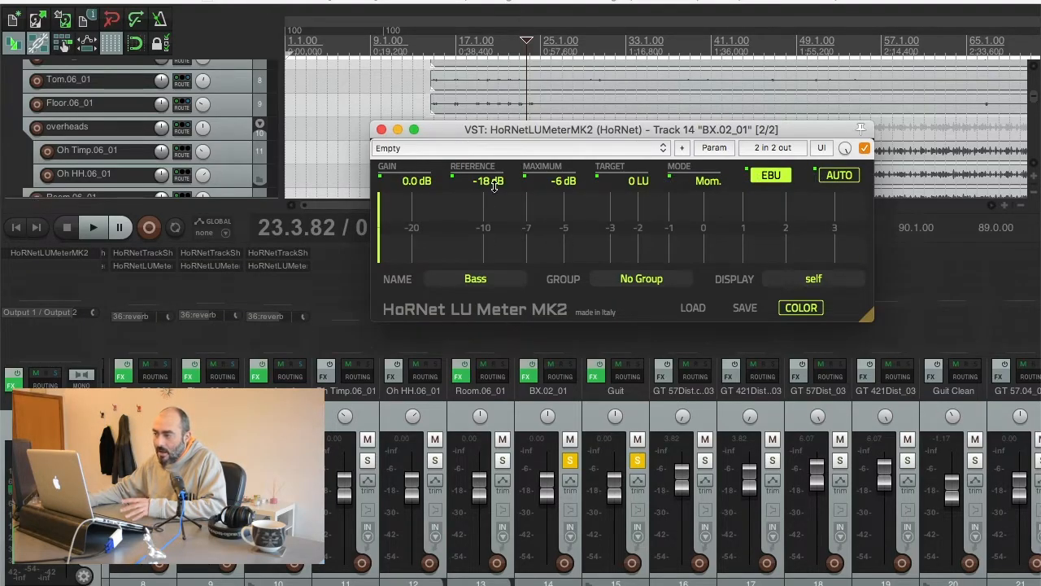
{"action": "mouse_move", "coordinate": [498, 198]}
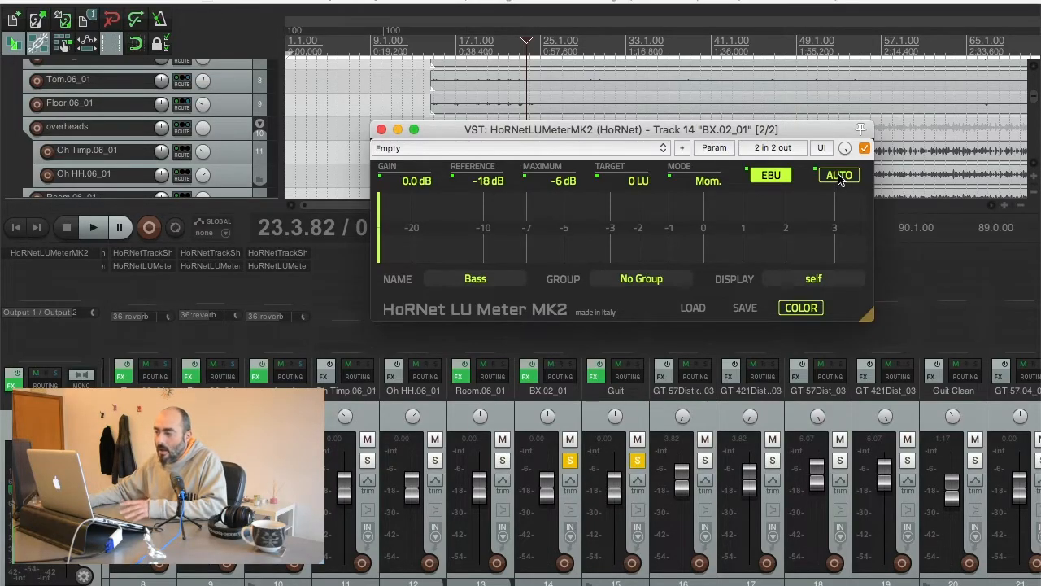
Assign this meter to the Bass loudness group with its -23 dB reference
{"action": "left_click", "coordinate": [641, 279]}
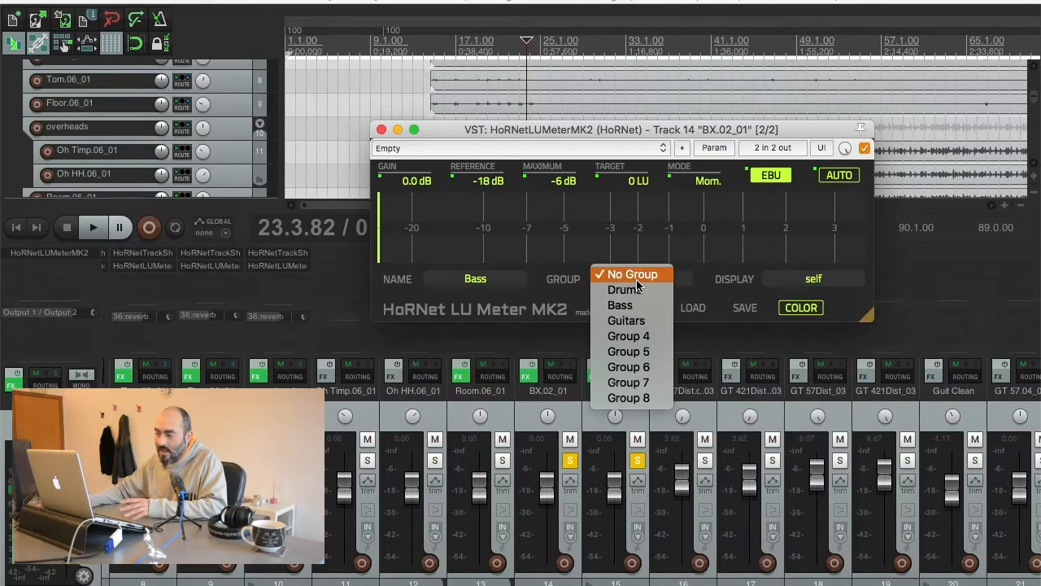
{"action": "left_click", "coordinate": [620, 304]}
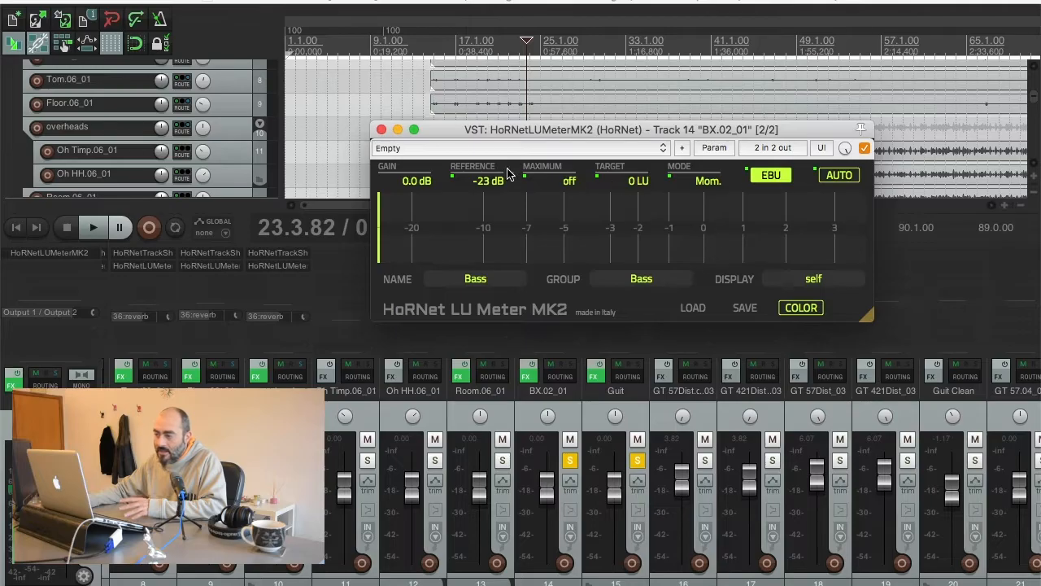
{"action": "mouse_move", "coordinate": [807, 205]}
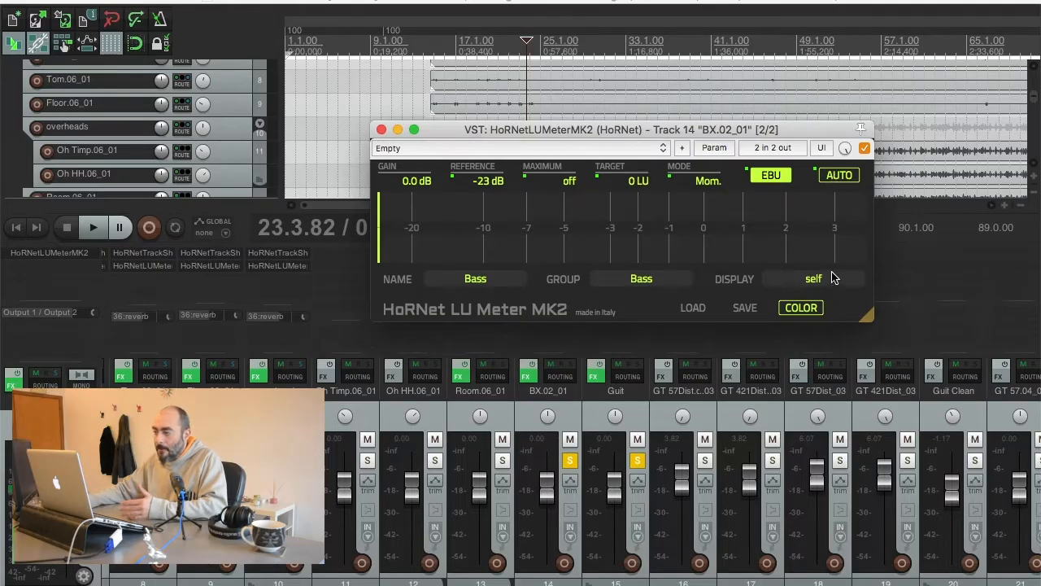
{"action": "mouse_move", "coordinate": [820, 291]}
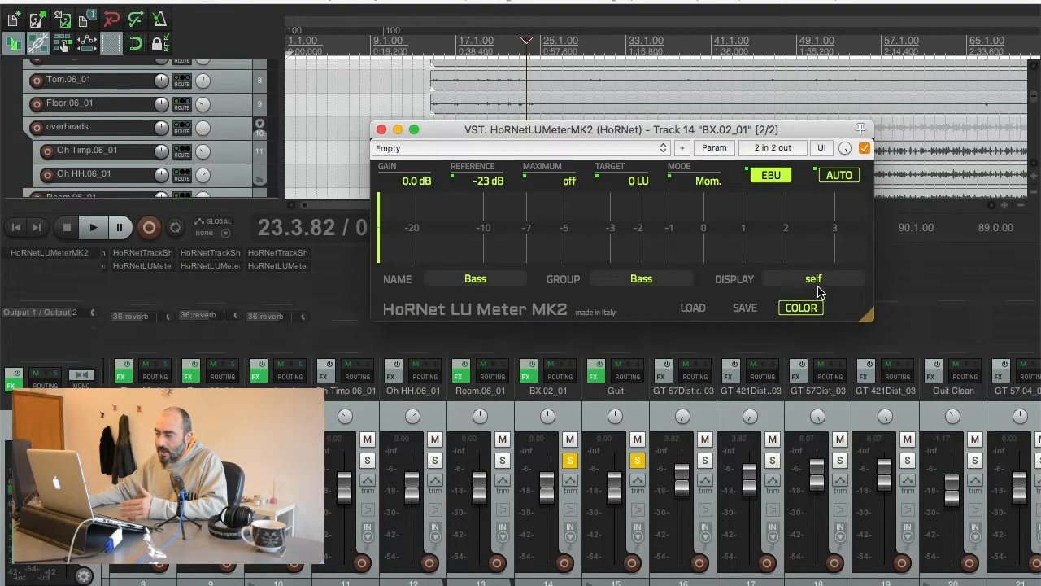
{"action": "mouse_move", "coordinate": [826, 285]}
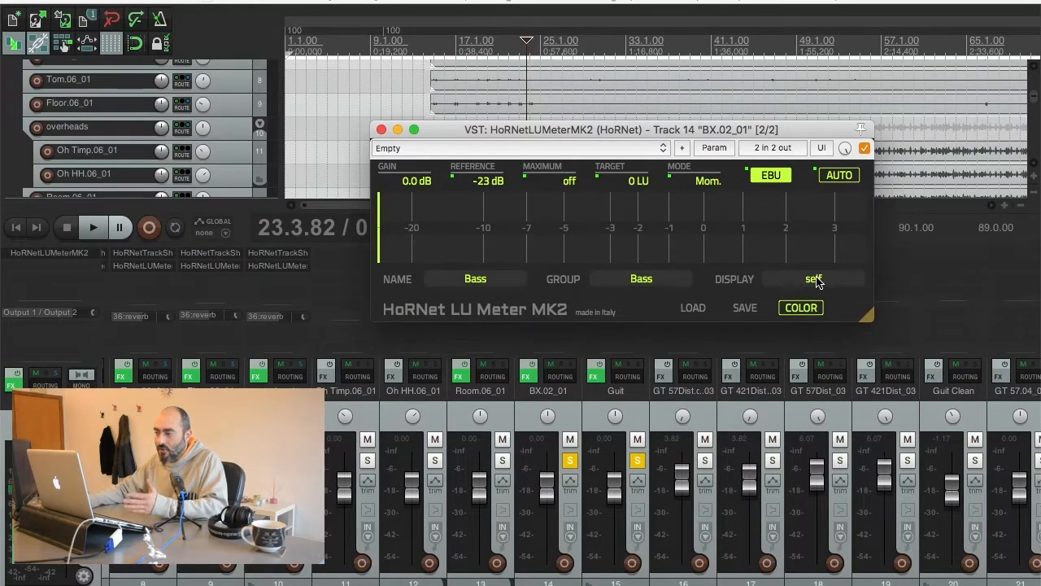
Try displaying the Kick, Snare and Guitars readings, then return DISPLAY to self
{"action": "left_click", "coordinate": [813, 278]}
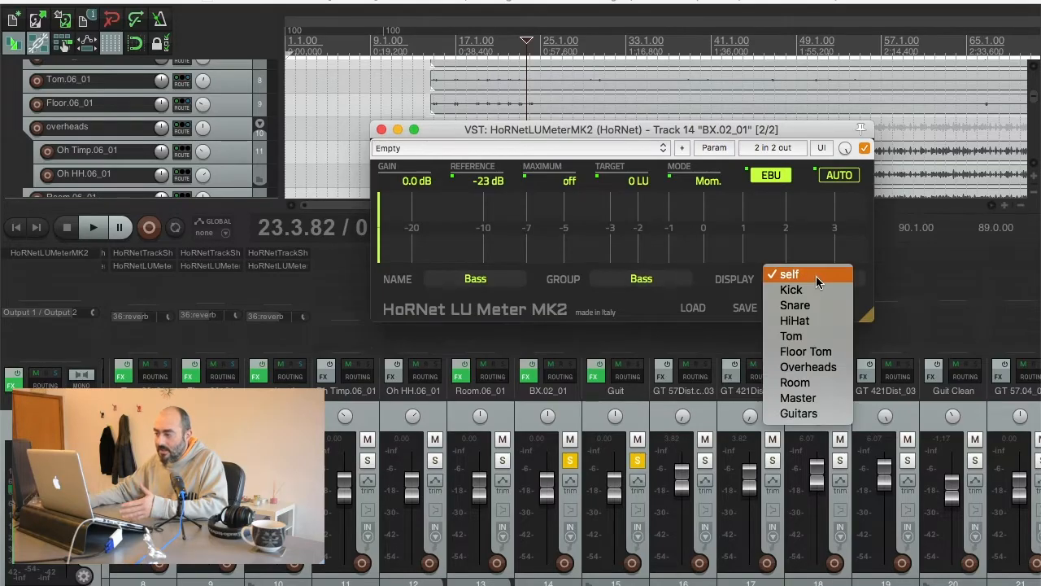
{"action": "mouse_move", "coordinate": [805, 351]}
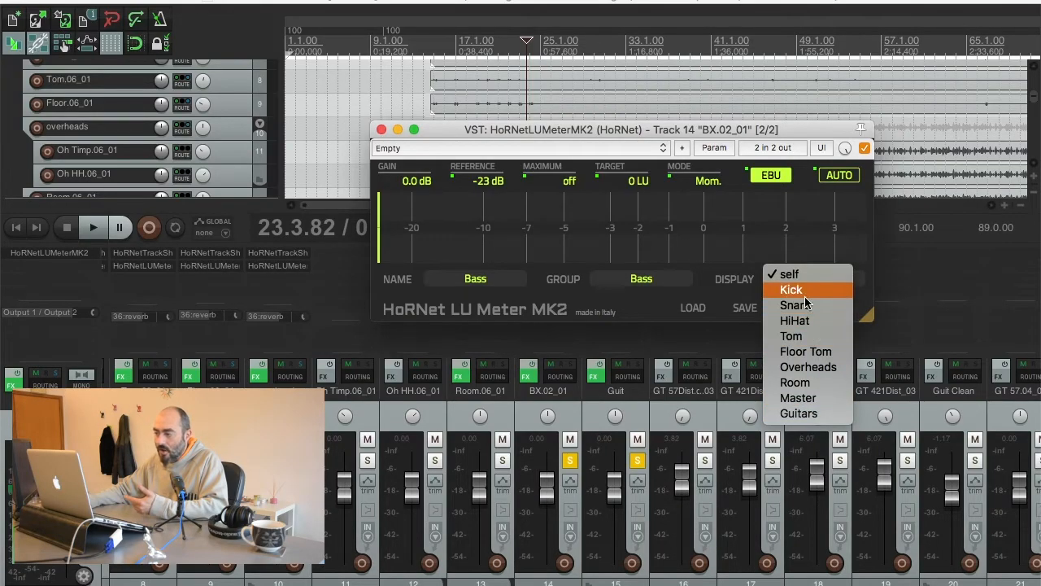
{"action": "left_click", "coordinate": [791, 290]}
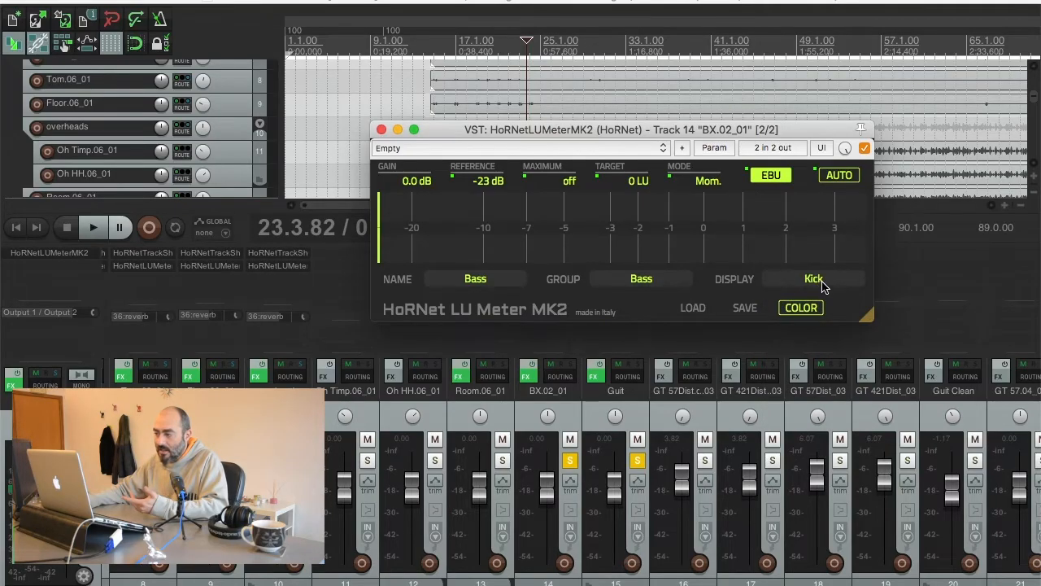
{"action": "left_click", "coordinate": [814, 278]}
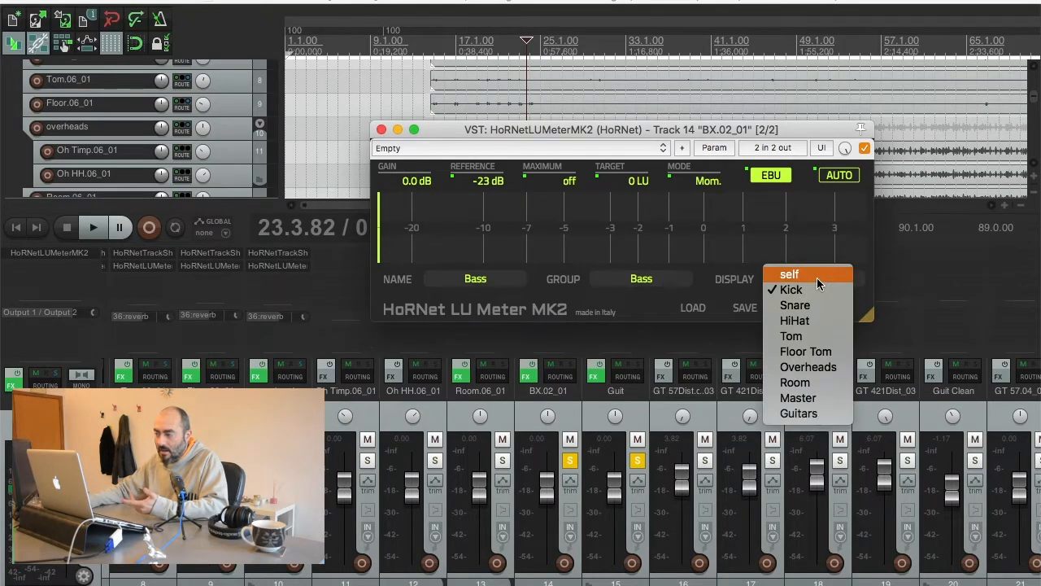
{"action": "mouse_move", "coordinate": [809, 306]}
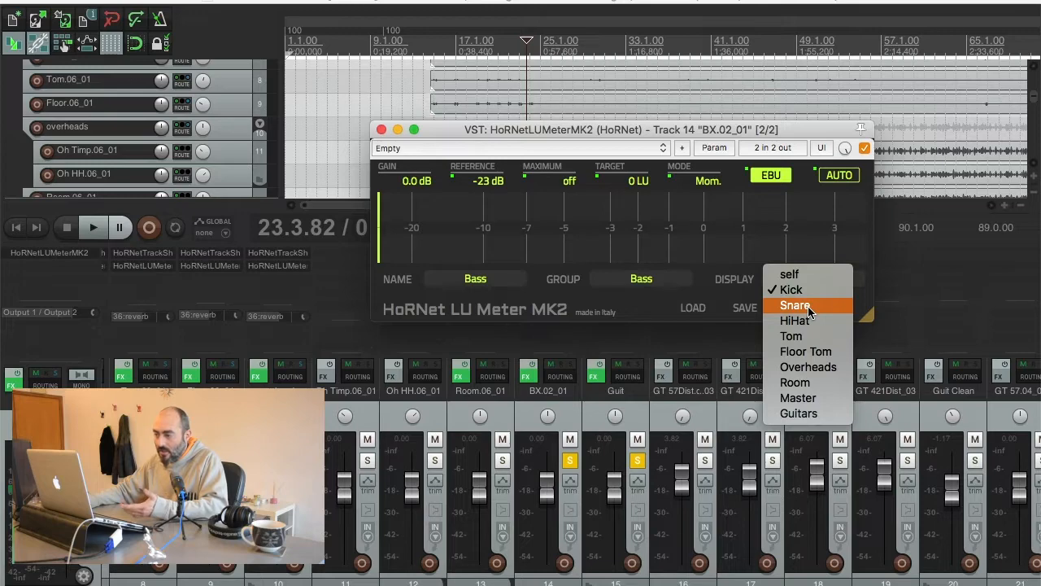
{"action": "left_click", "coordinate": [791, 289]}
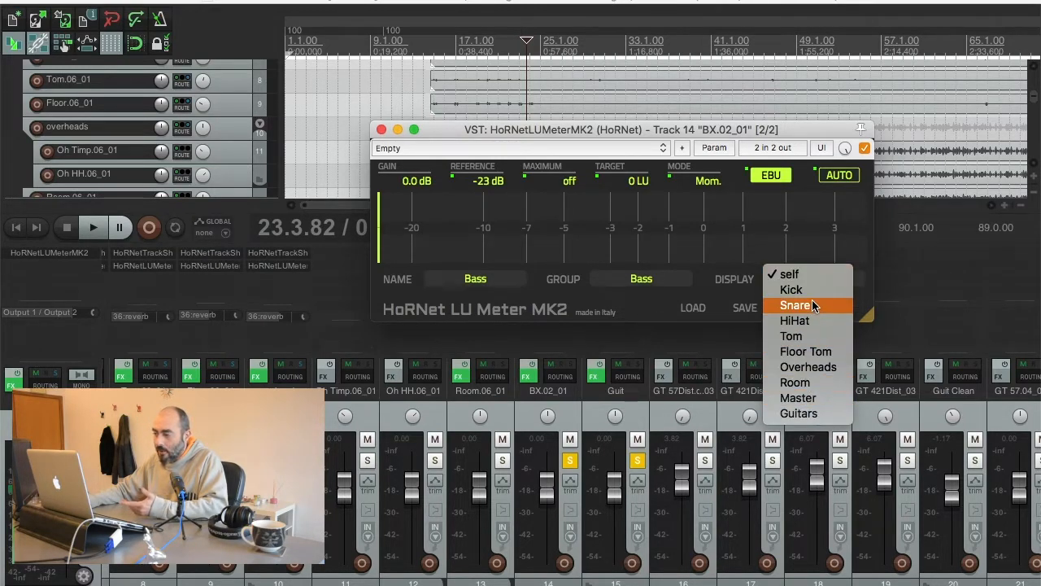
{"action": "mouse_move", "coordinate": [735, 283]}
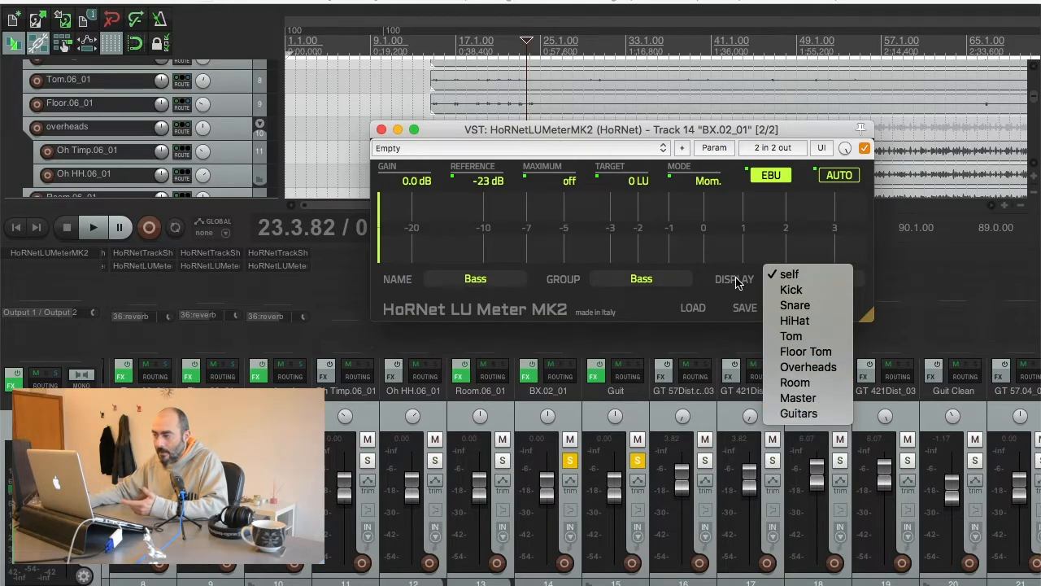
{"action": "mouse_move", "coordinate": [799, 413]}
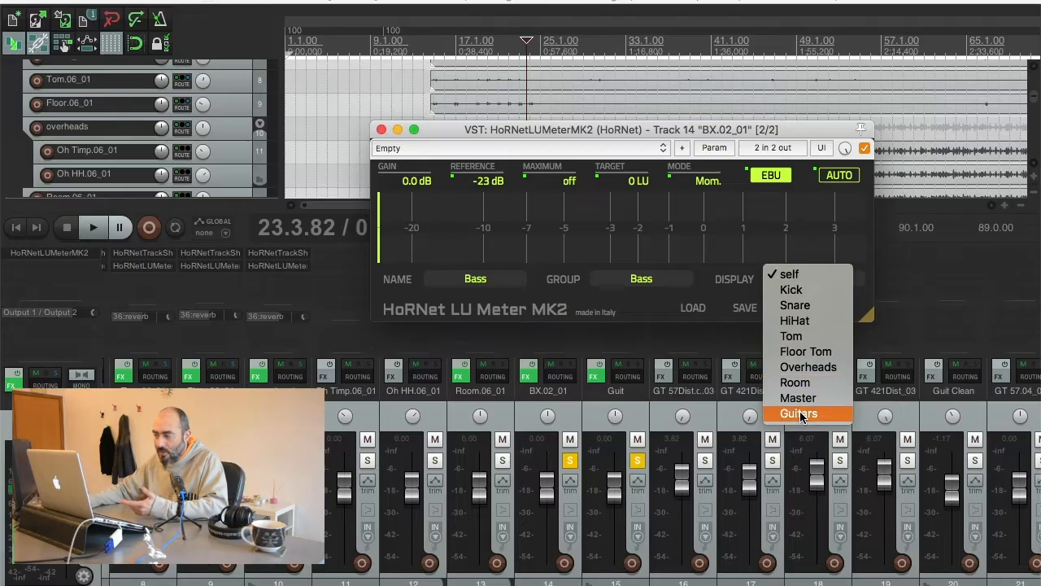
{"action": "left_click", "coordinate": [798, 413]}
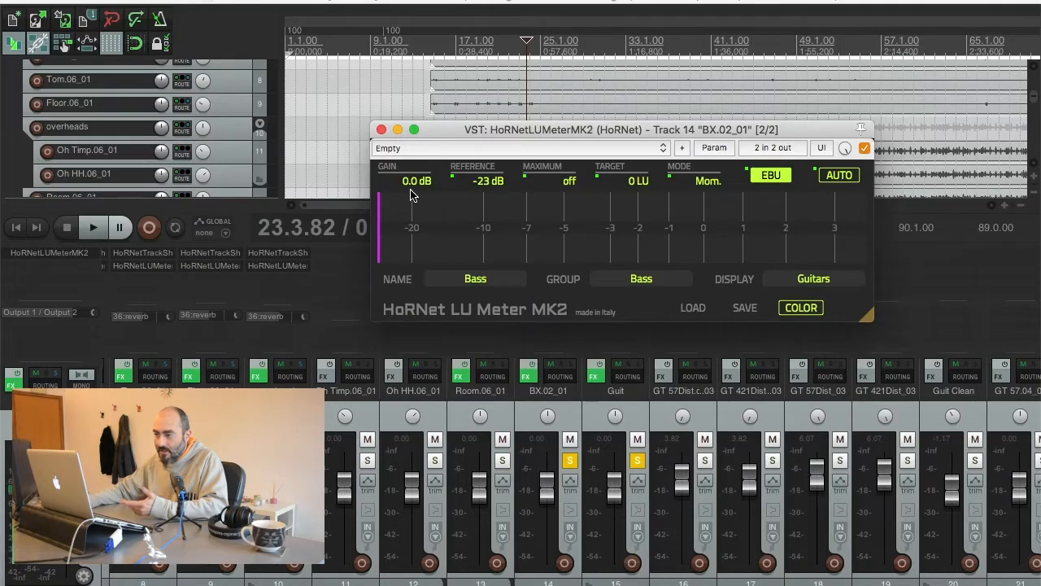
{"action": "mouse_move", "coordinate": [773, 315]}
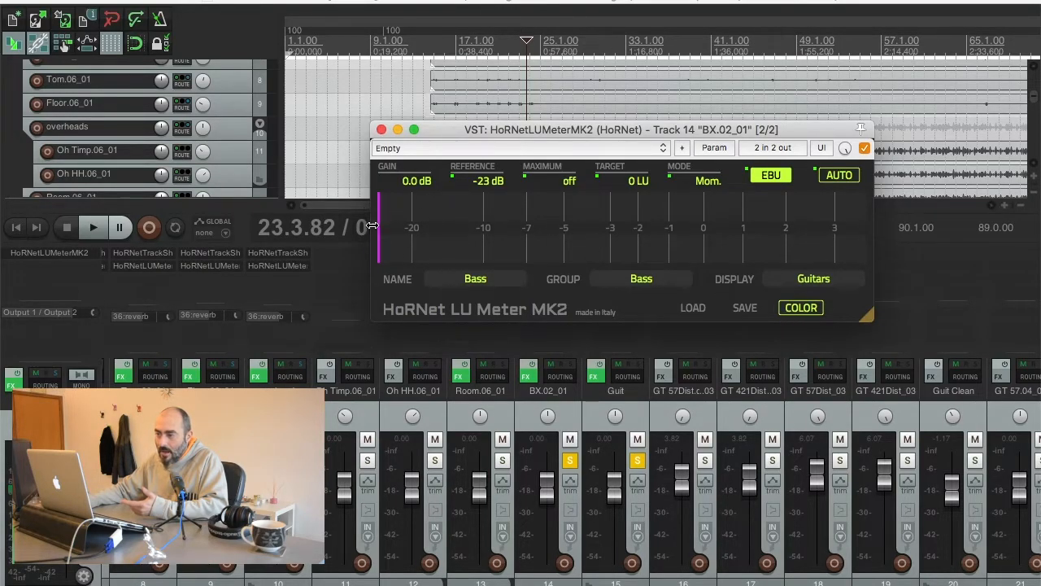
{"action": "mouse_move", "coordinate": [387, 253]}
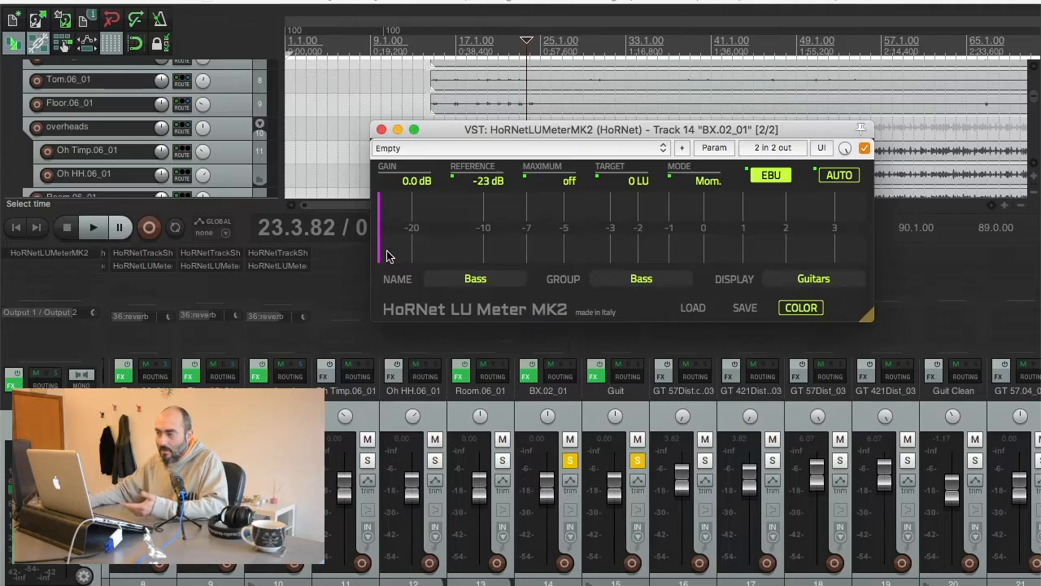
{"action": "mouse_move", "coordinate": [811, 283]}
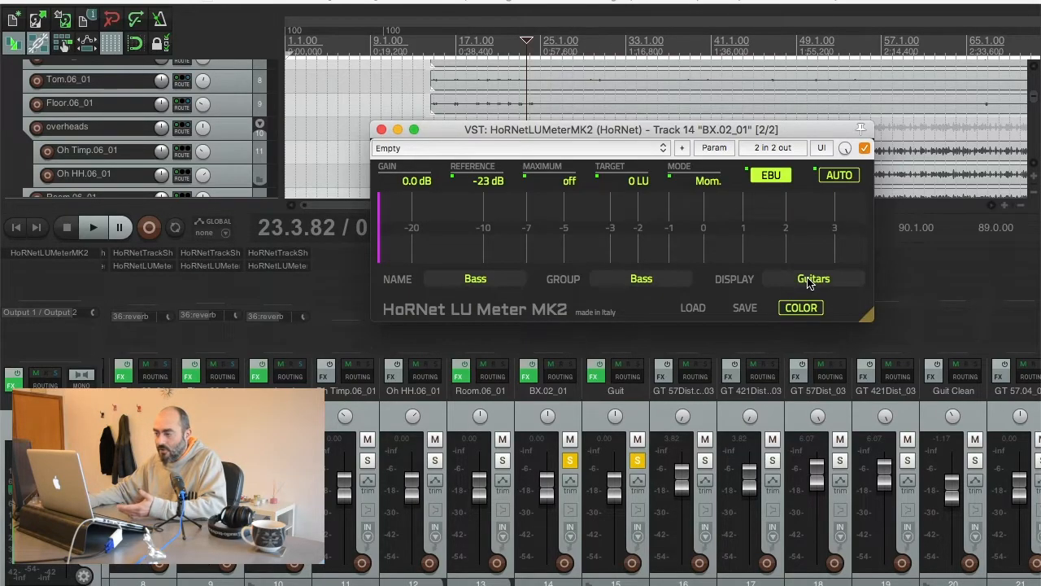
{"action": "left_click", "coordinate": [814, 279]}
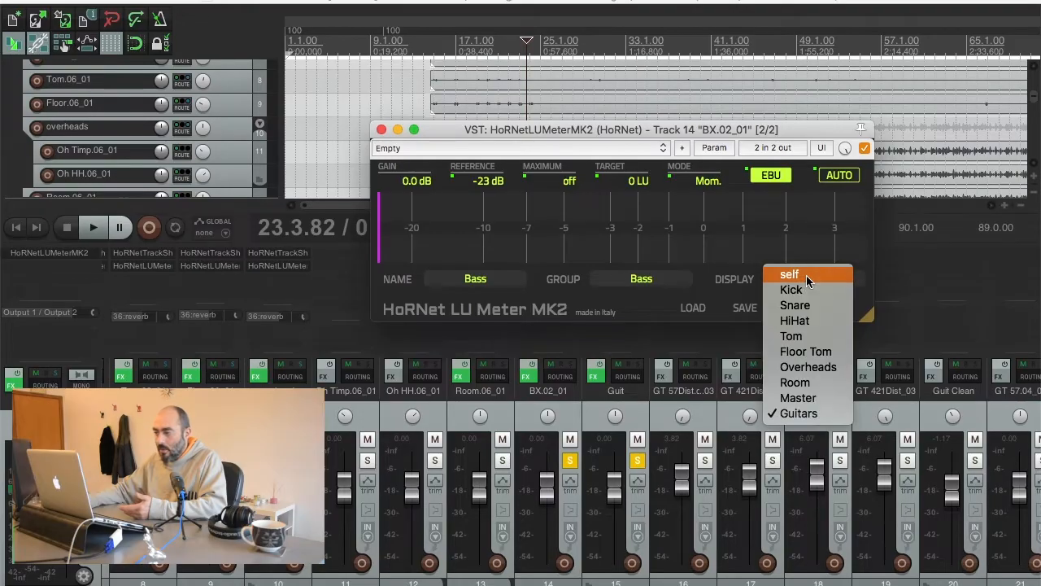
{"action": "left_click", "coordinate": [789, 273]}
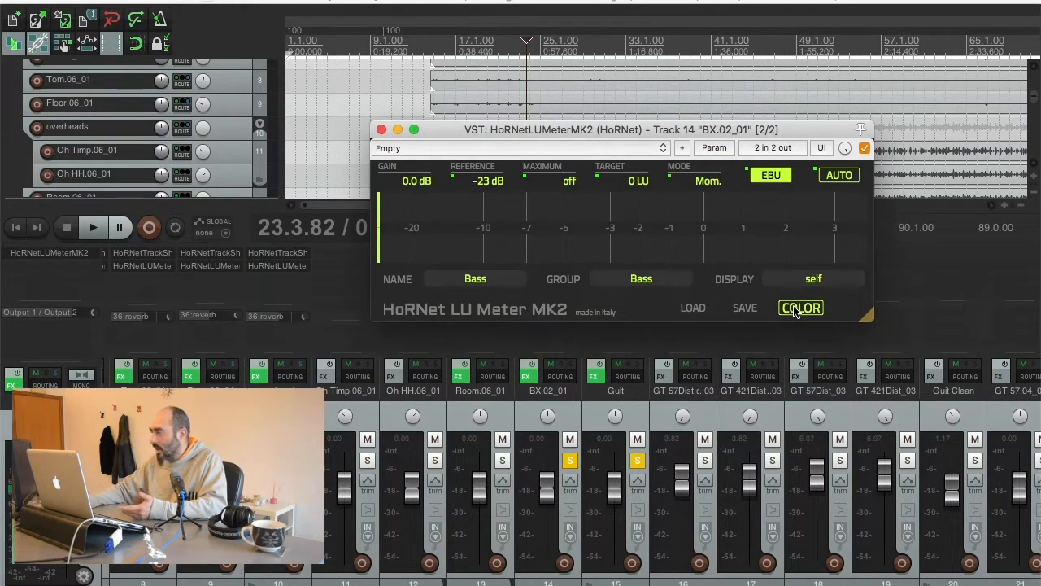
Change the Bass meter's colour to yellow via the macOS Colors wheel
{"action": "left_click", "coordinate": [801, 308]}
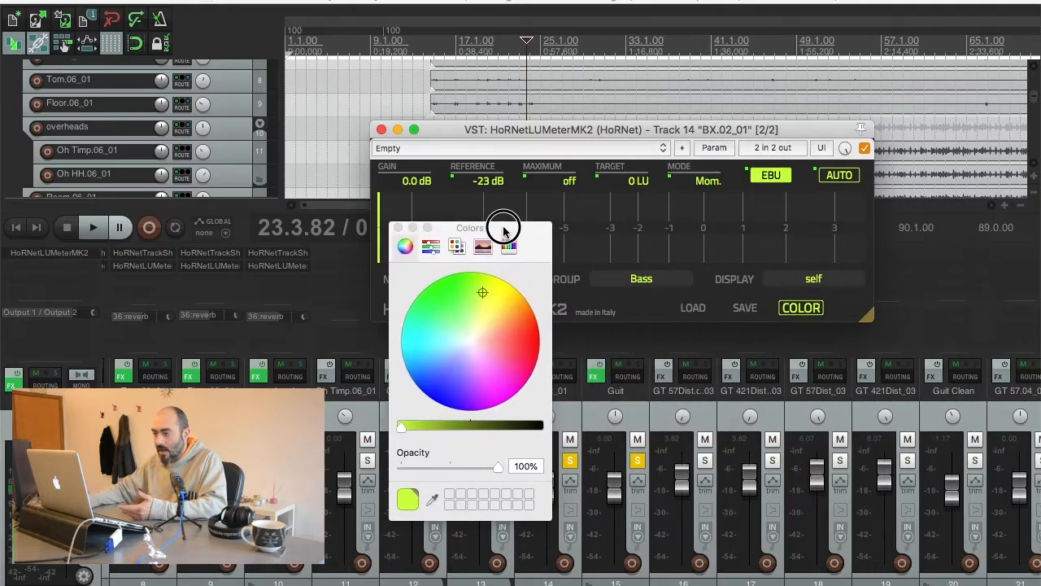
{"action": "left_click", "coordinate": [504, 309]}
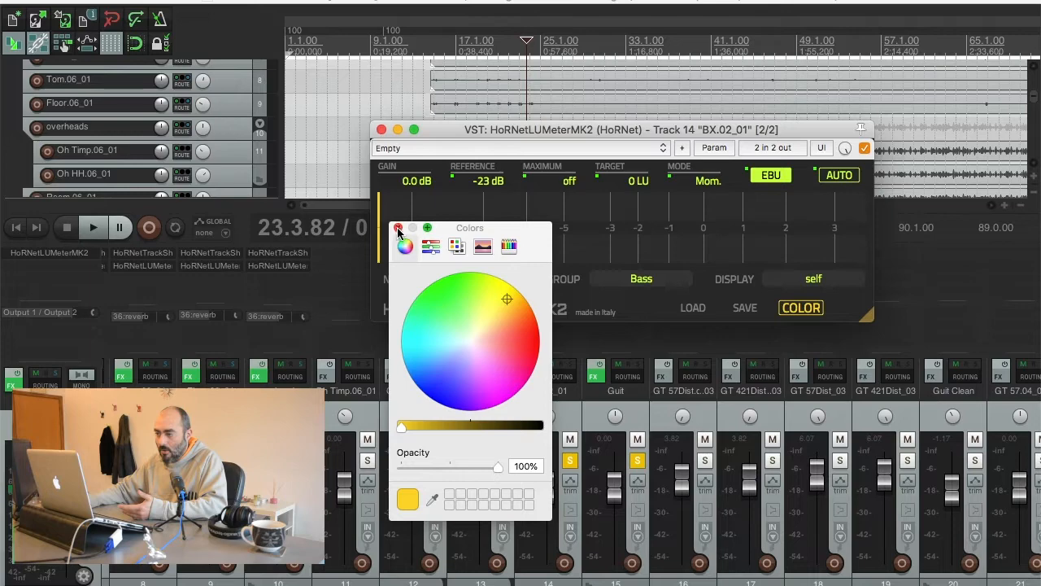
{"action": "left_click", "coordinate": [399, 228]}
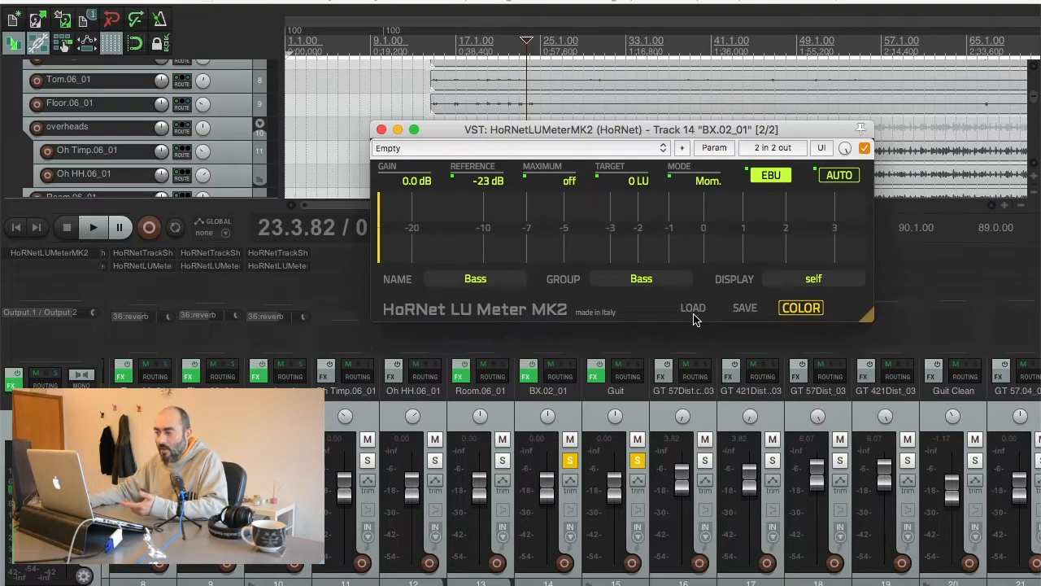
{"action": "mouse_move", "coordinate": [524, 195]}
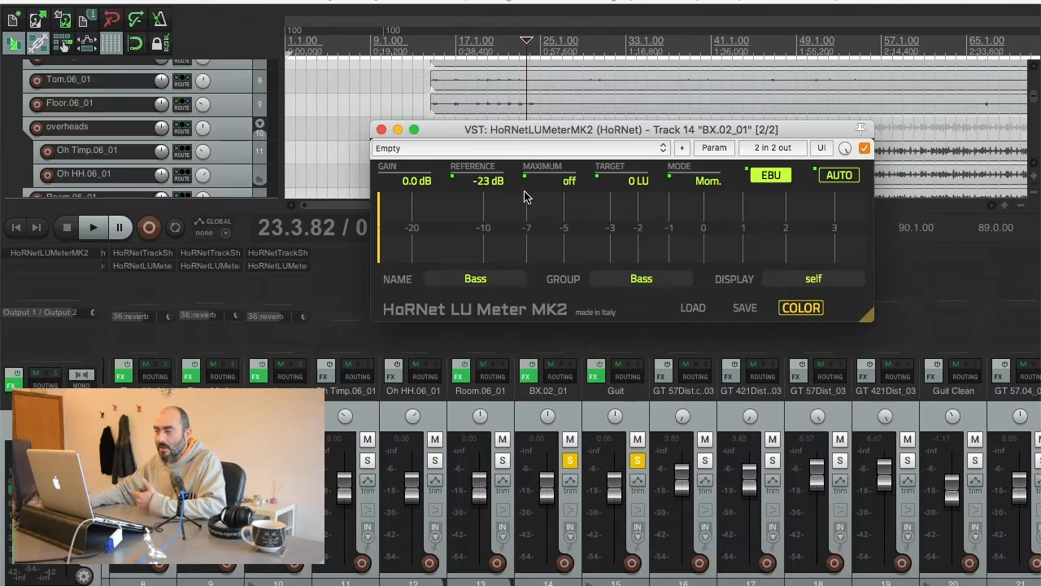
{"action": "mouse_move", "coordinate": [751, 205]}
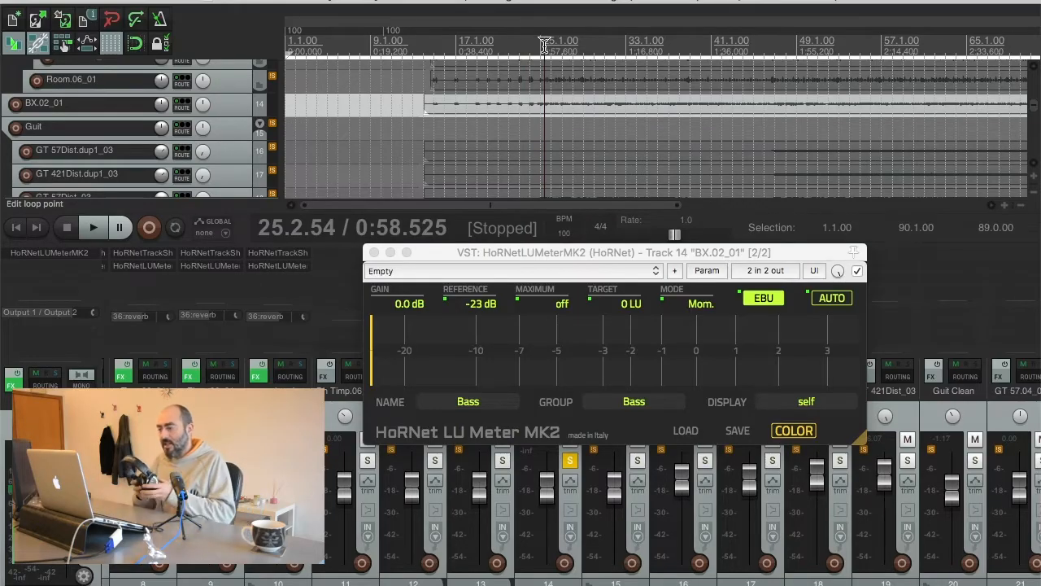
Play the bass with AUTO gain enabled so its gain settles at -1.9 dB, then resize the window
{"action": "left_click", "coordinate": [92, 228]}
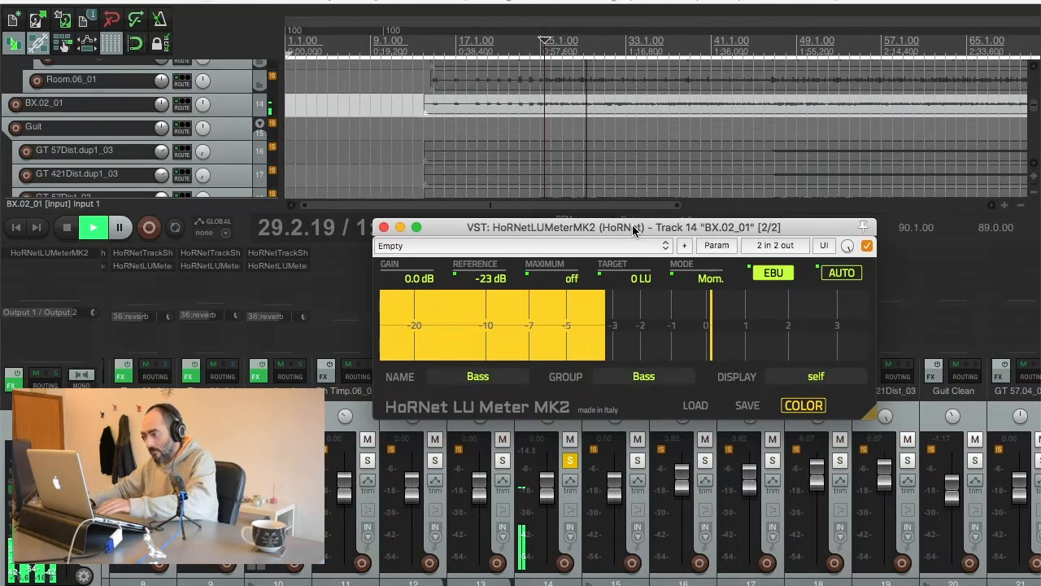
{"action": "left_click", "coordinate": [93, 227]}
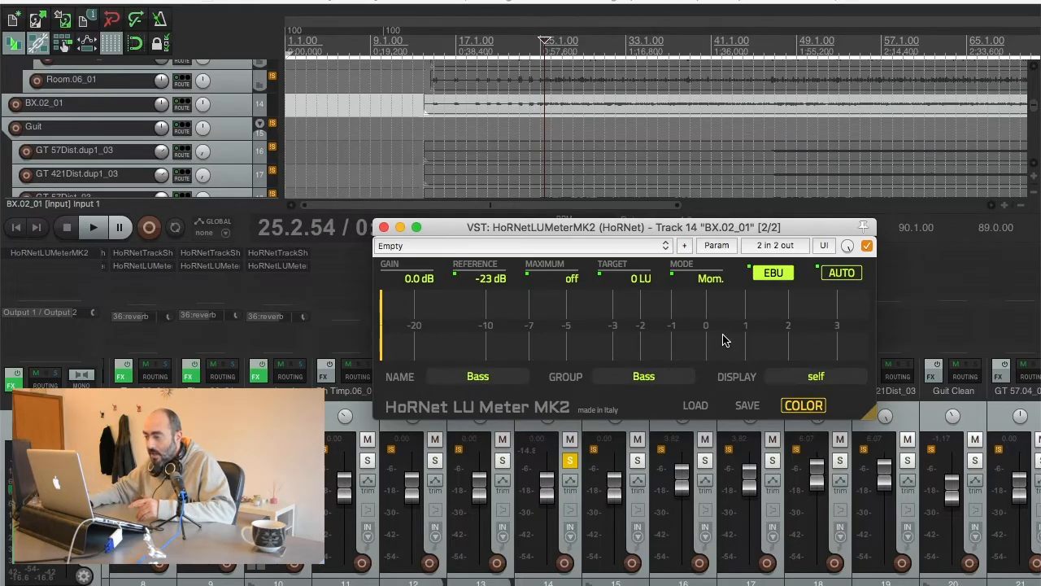
{"action": "mouse_move", "coordinate": [641, 291]}
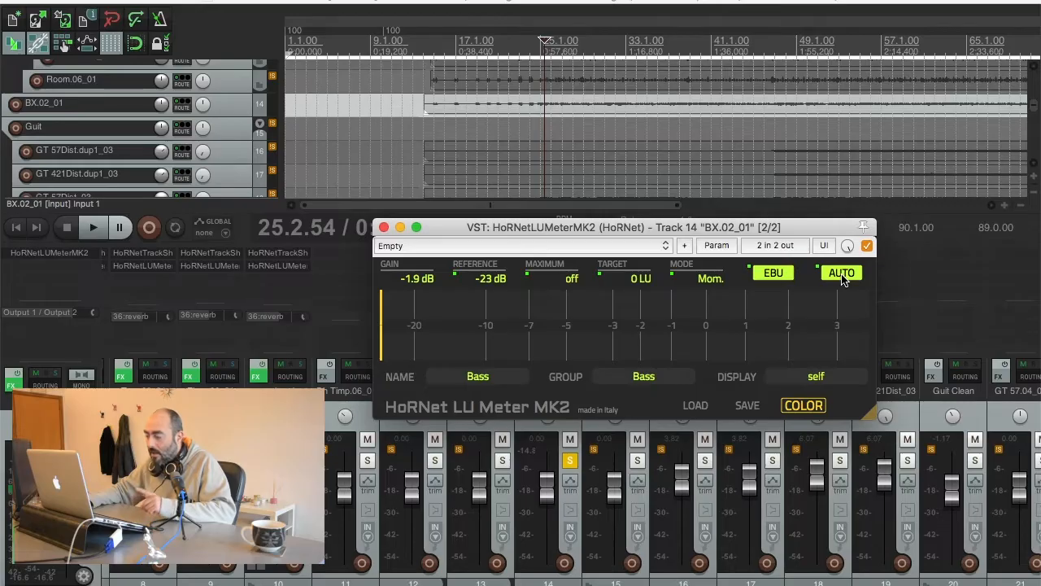
{"action": "left_click", "coordinate": [842, 274]}
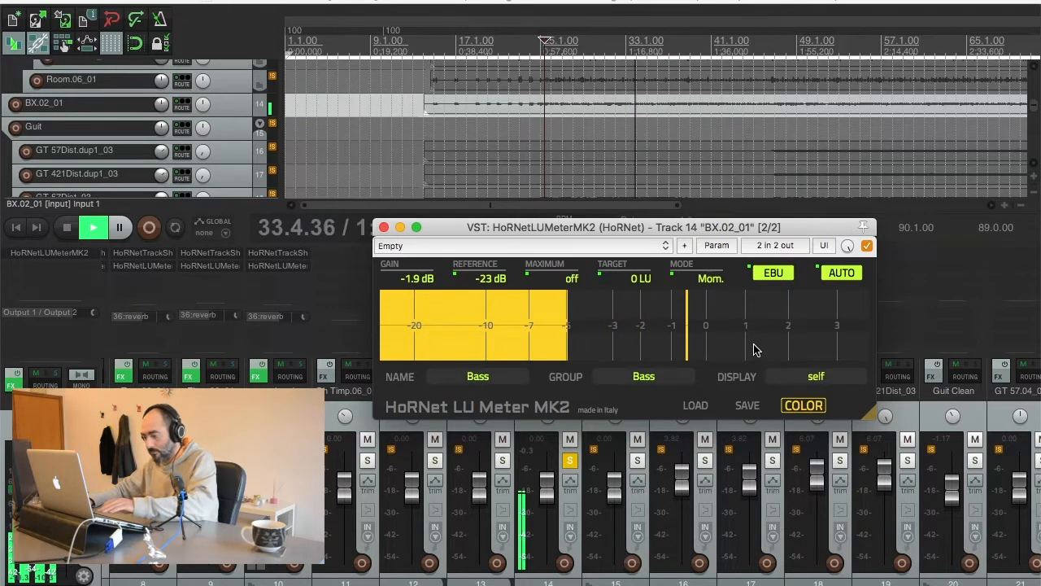
{"action": "left_click", "coordinate": [65, 228]}
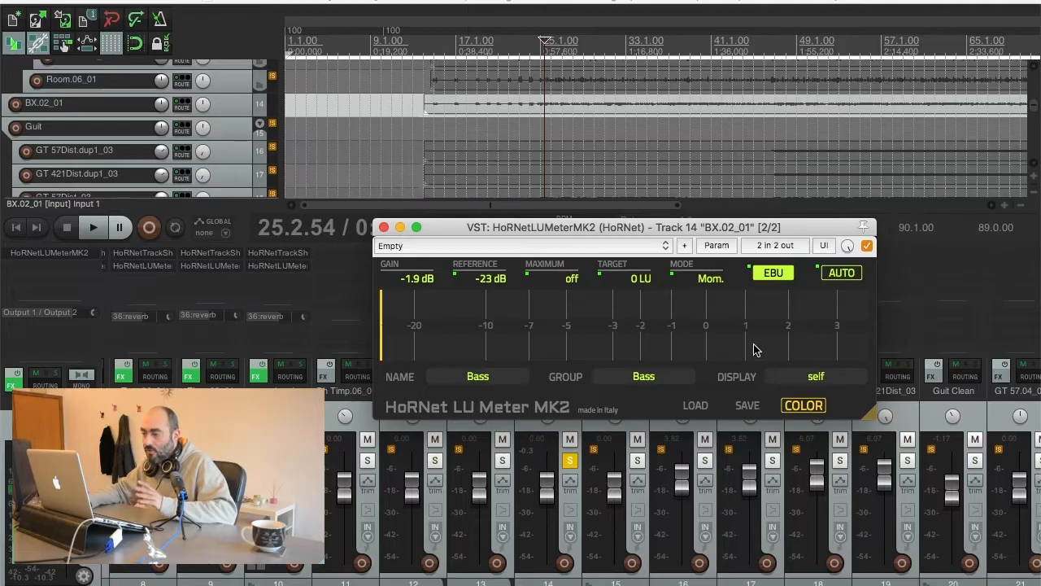
{"action": "left_click_drag", "start_coordinate": [540, 227], "coordinate": [659, 249]}
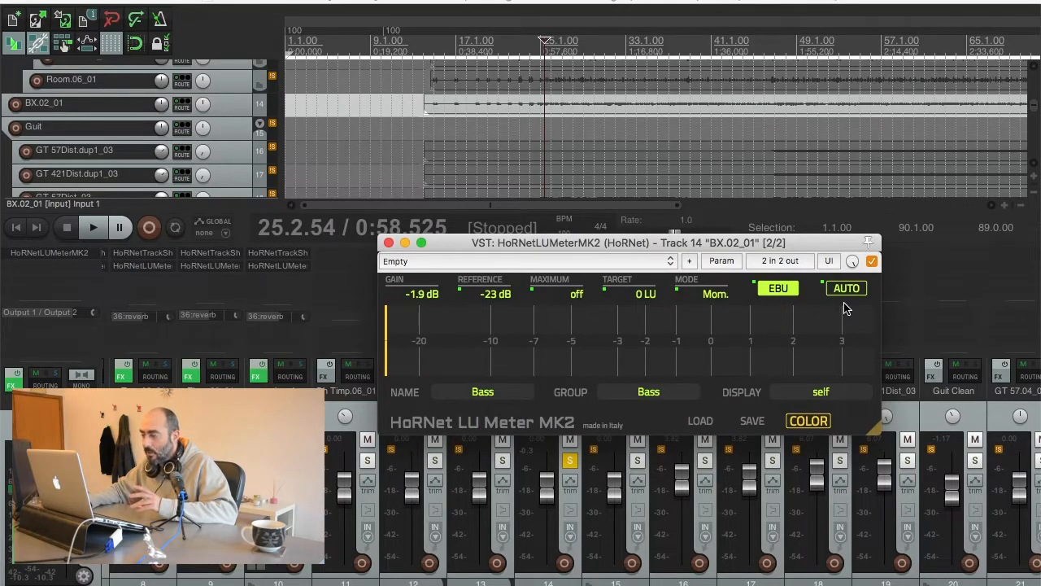
{"action": "mouse_move", "coordinate": [833, 280]}
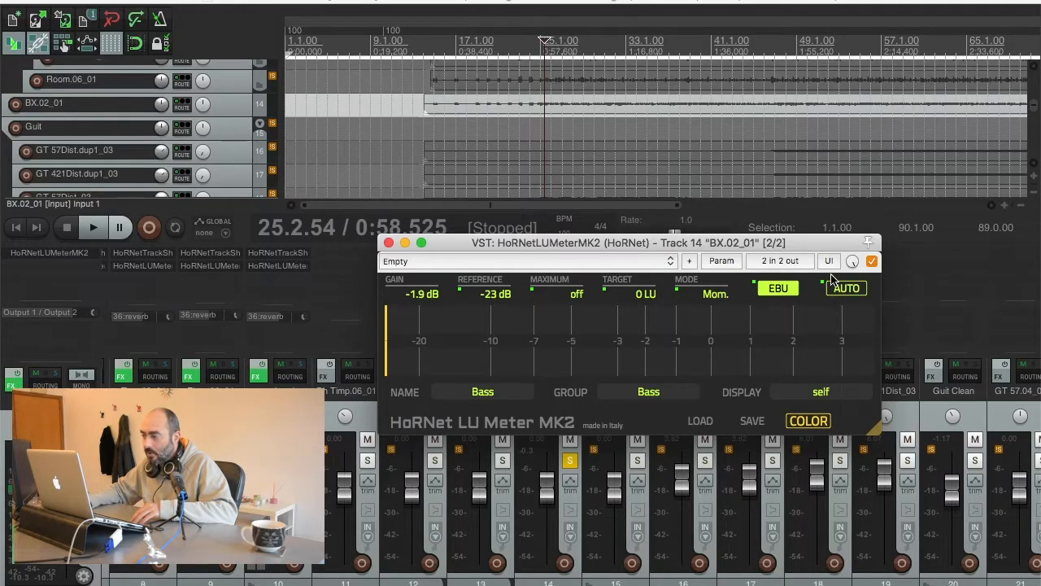
{"action": "mouse_move", "coordinate": [861, 290]}
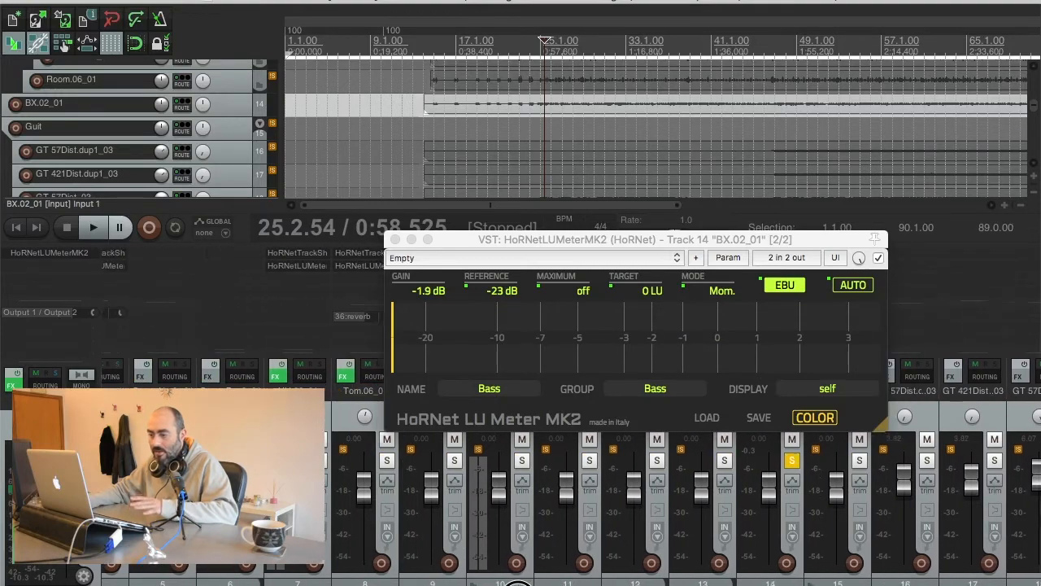
Move the Bass meter window lower down over the mixer
{"action": "scroll", "scroll_direction": "right", "scroll_amount": 3}
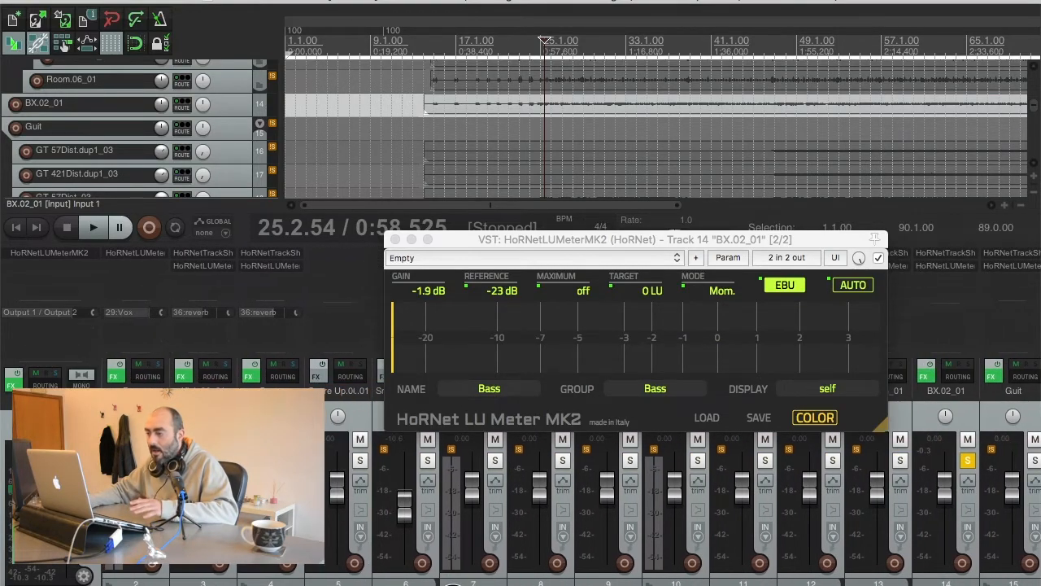
{"action": "left_click_drag", "start_coordinate": [540, 239], "coordinate": [557, 326]}
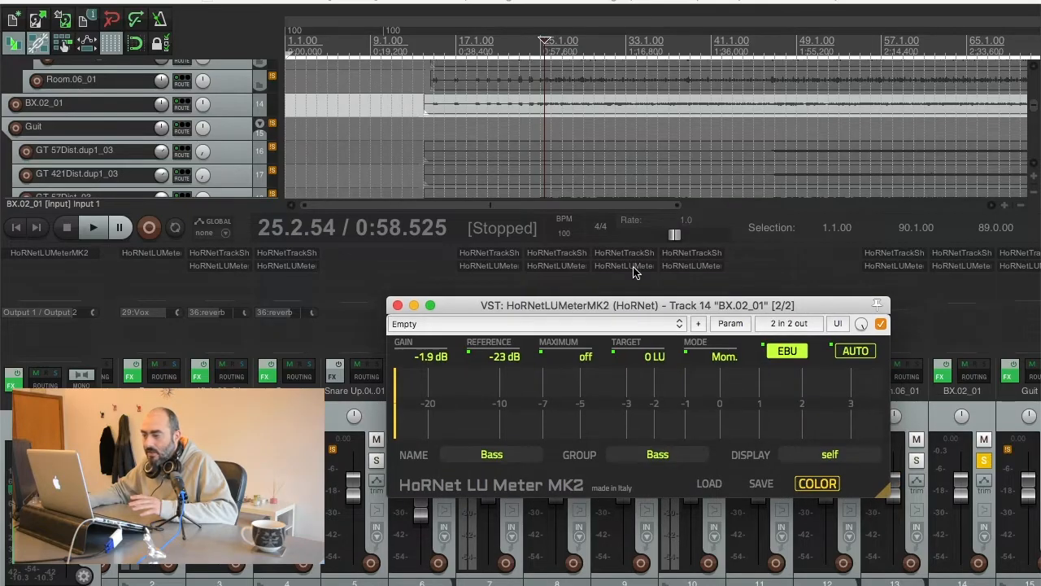
{"action": "mouse_move", "coordinate": [228, 260]}
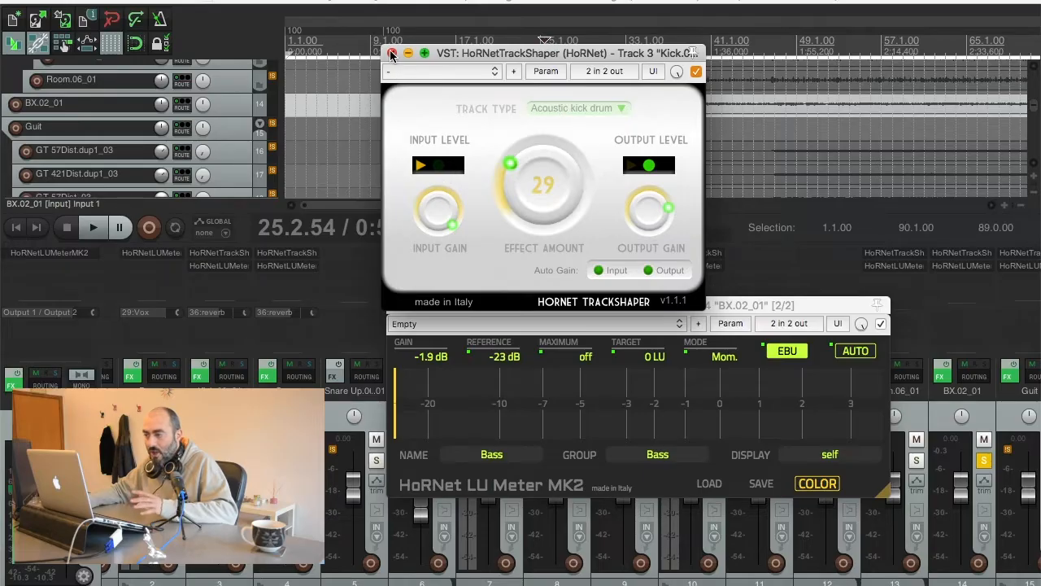
{"action": "left_click", "coordinate": [394, 52]}
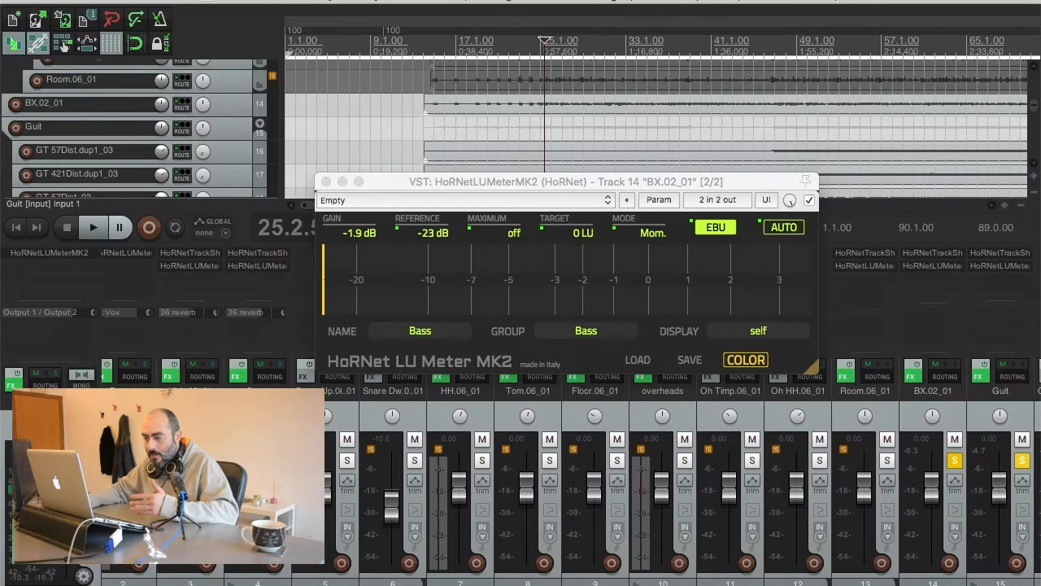
{"action": "left_click", "coordinate": [91, 228]}
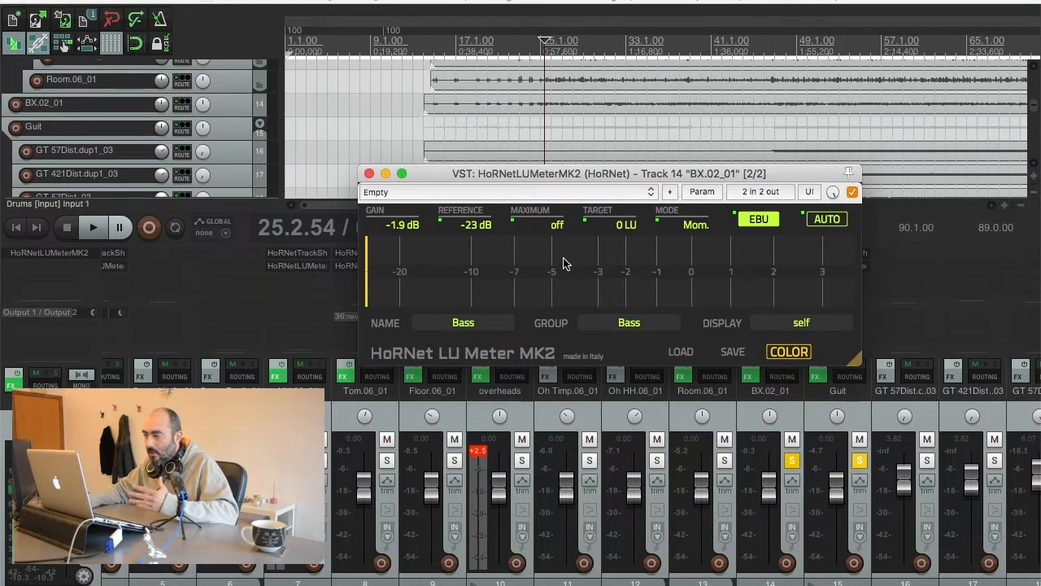
{"action": "mouse_move", "coordinate": [531, 225]}
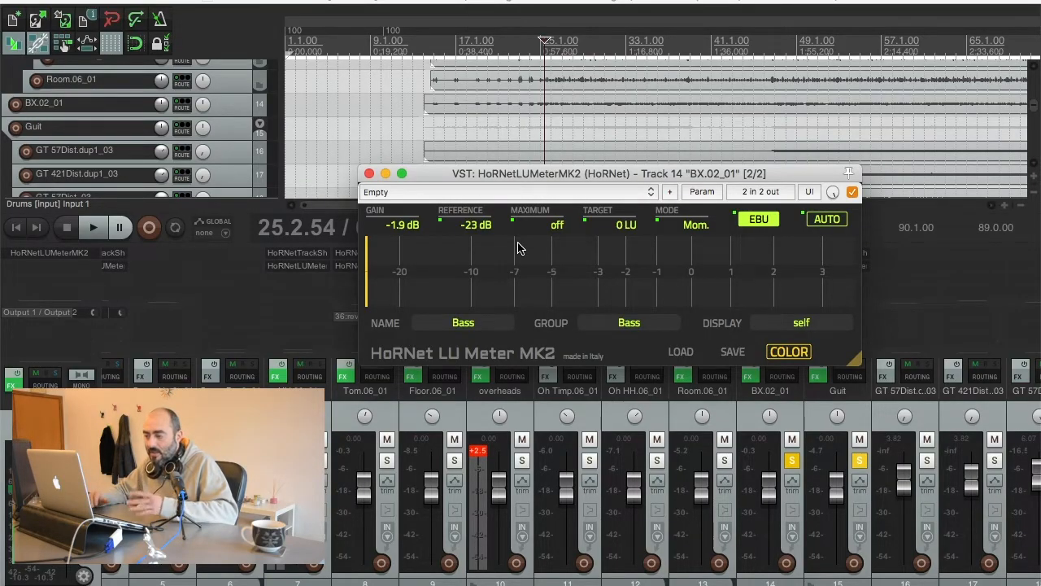
{"action": "mouse_move", "coordinate": [552, 399]}
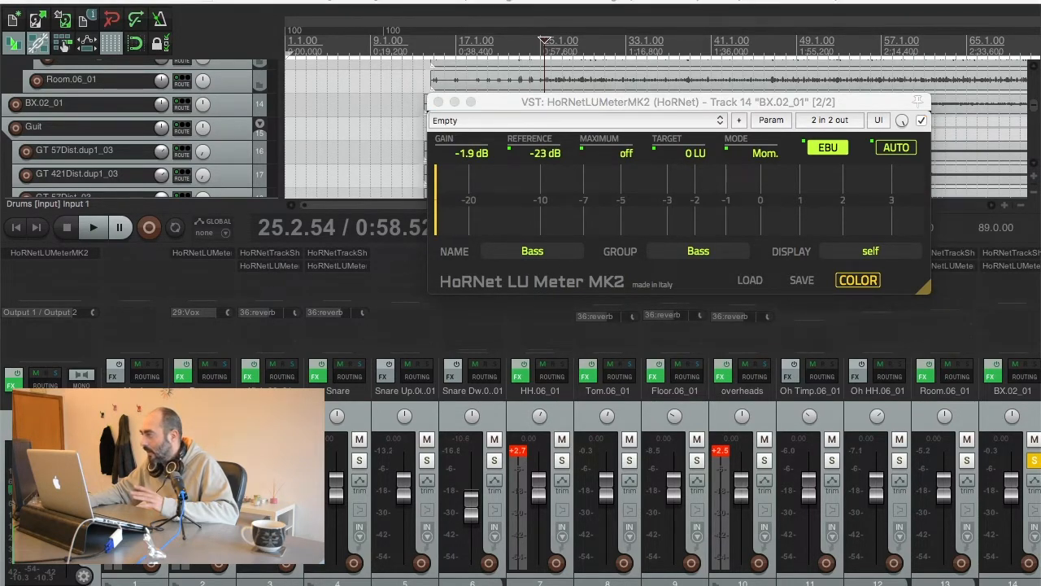
Open the Kick track's loudness meter and place its window higher, clear of the Bass meter
{"action": "left_click", "coordinate": [416, 322]}
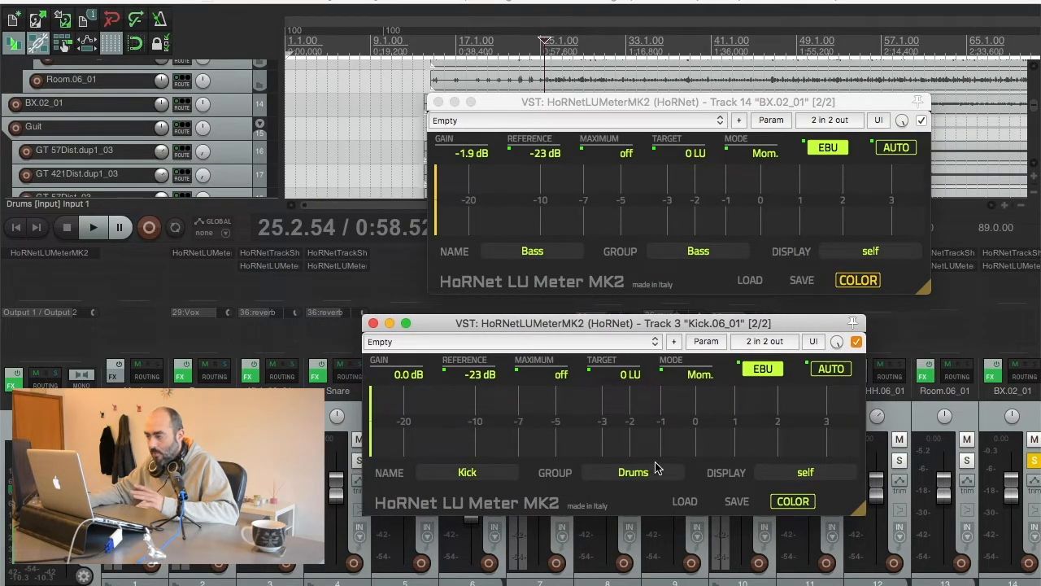
{"action": "left_click_drag", "start_coordinate": [602, 322], "coordinate": [254, 166]}
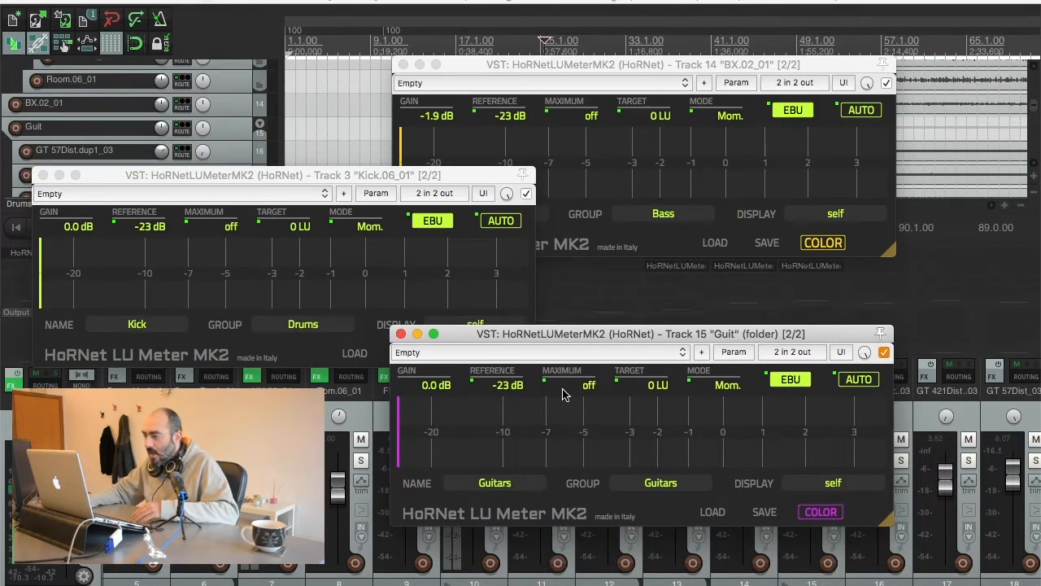
{"action": "mouse_move", "coordinate": [778, 412]}
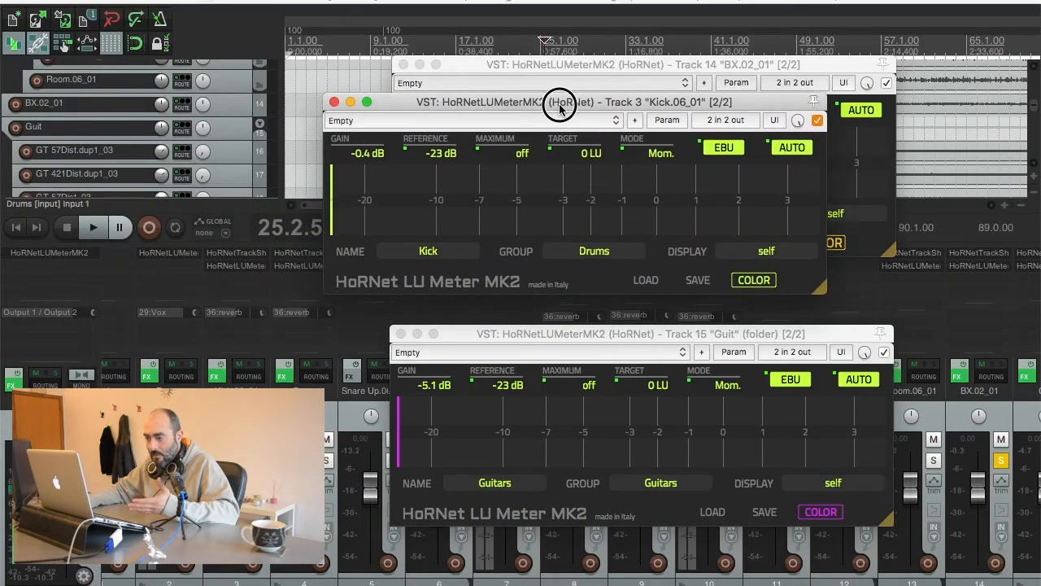
{"action": "left_click_drag", "start_coordinate": [560, 101], "coordinate": [527, 101]}
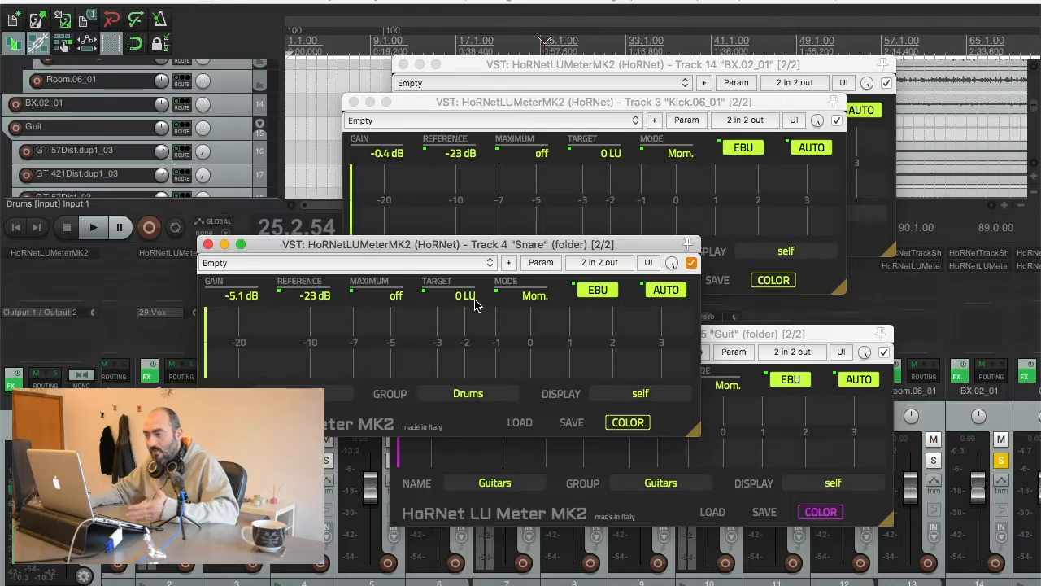
{"action": "mouse_move", "coordinate": [209, 244]}
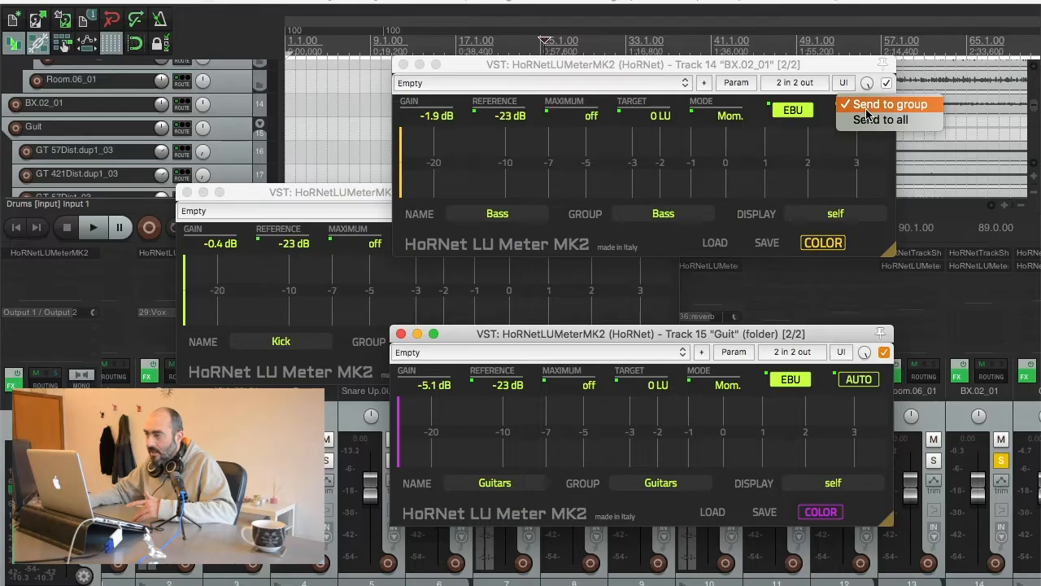
{"action": "mouse_move", "coordinate": [879, 120]}
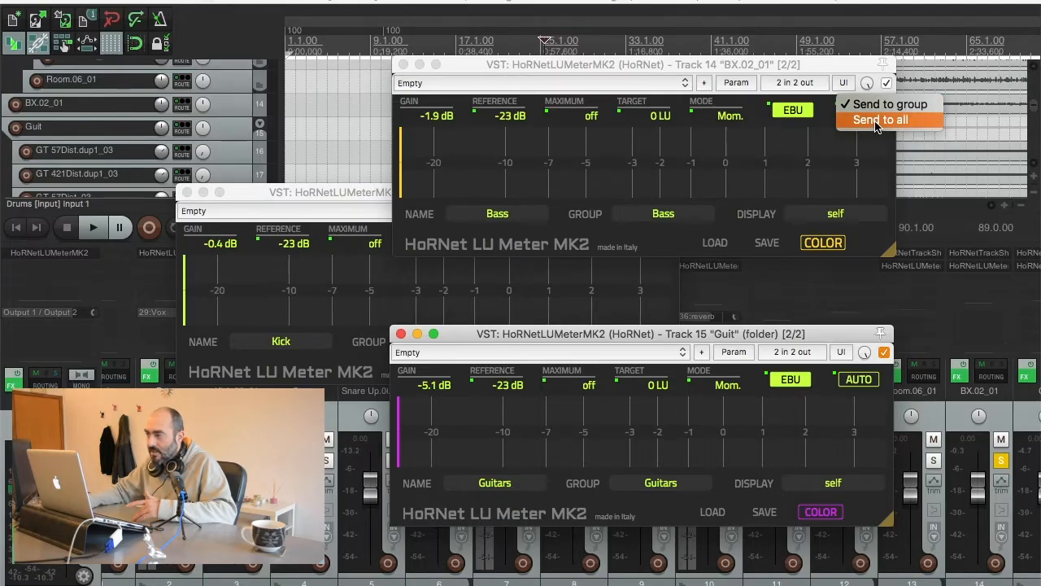
Send the Bass meter's settings to all LU Meter instances in the project
{"action": "left_click", "coordinate": [878, 120]}
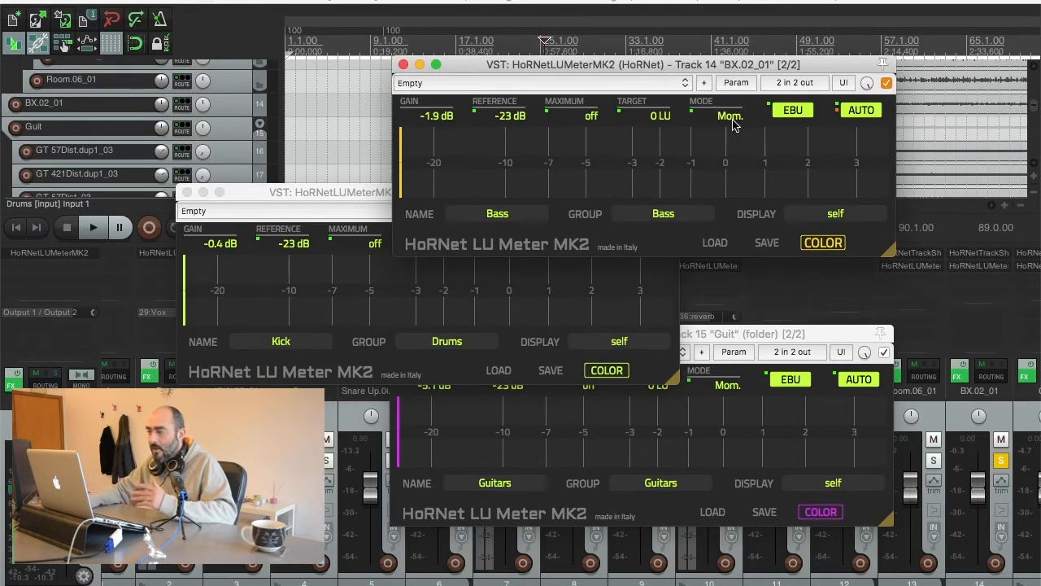
{"action": "mouse_move", "coordinate": [833, 134]}
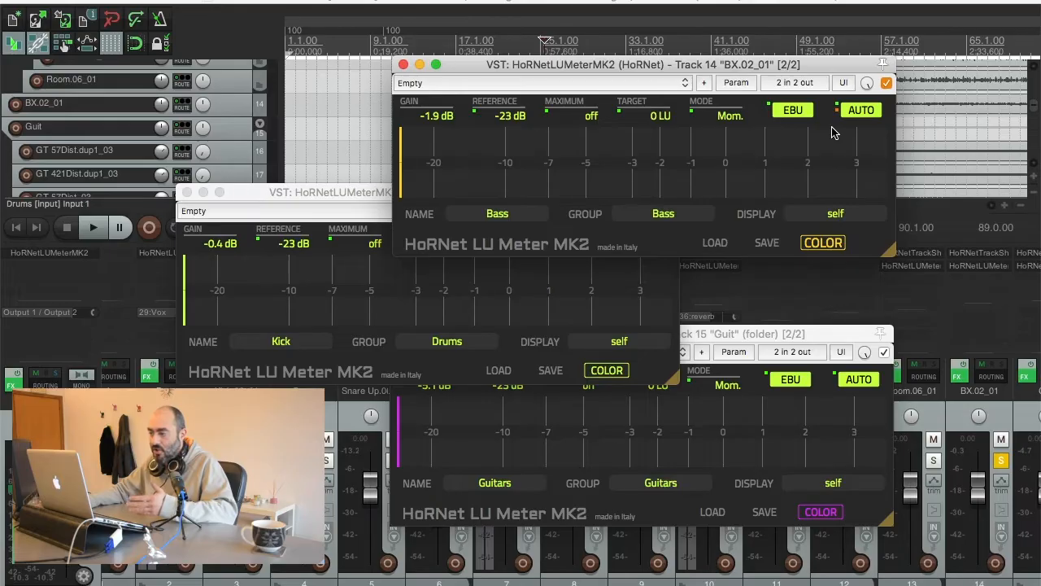
{"action": "mouse_move", "coordinate": [850, 122]}
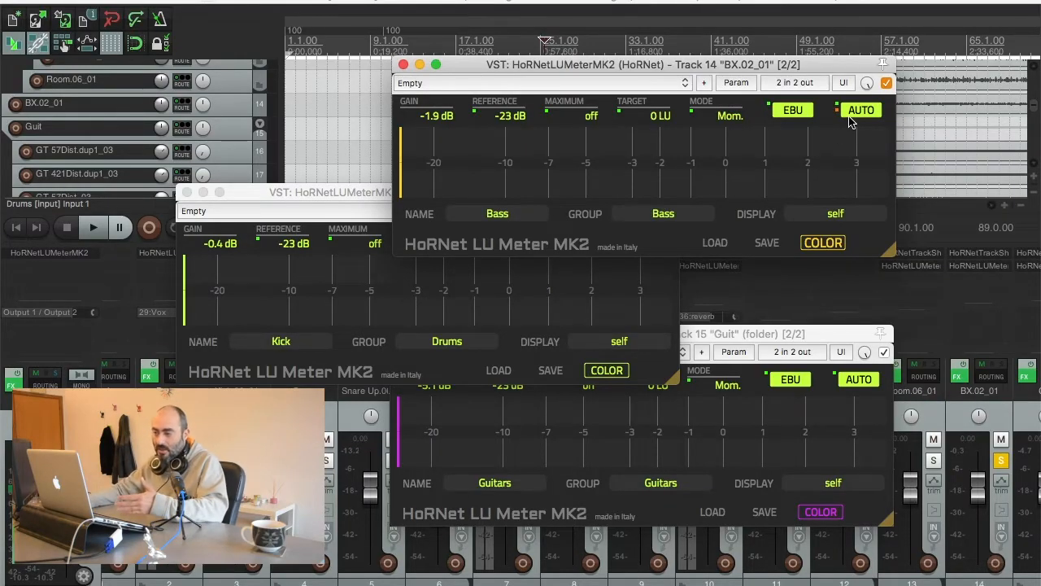
{"action": "mouse_move", "coordinate": [851, 117]}
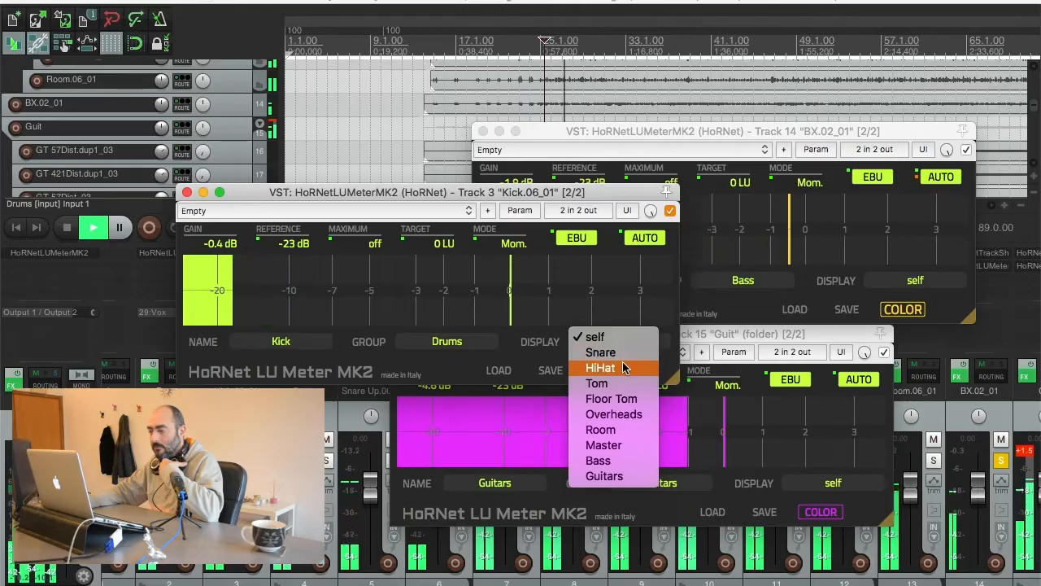
Display the Snare, HiHat, Tom and finally Guitars group readings on the Kick meter
{"action": "left_click", "coordinate": [600, 352]}
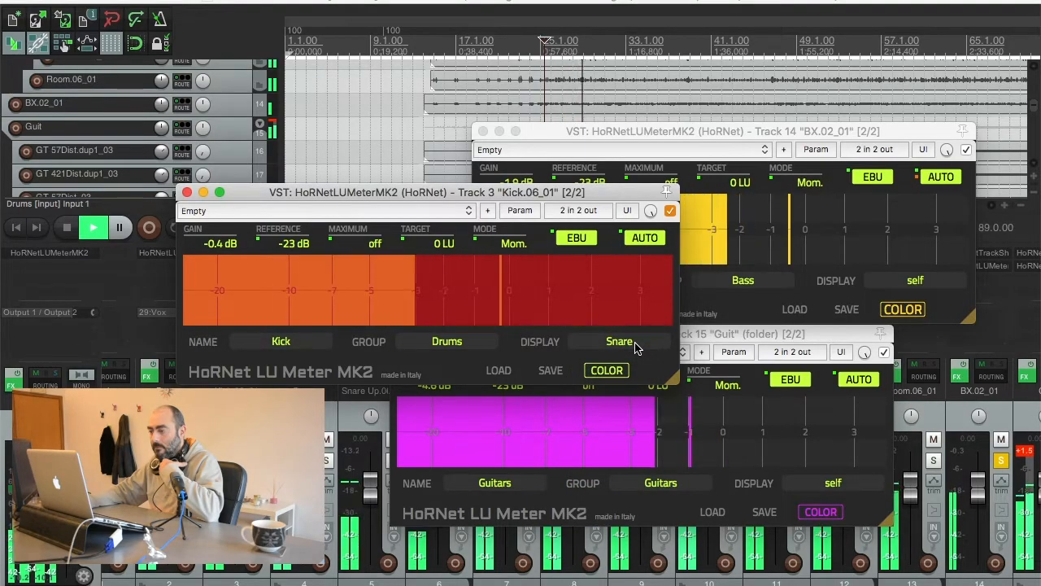
{"action": "left_click", "coordinate": [619, 342]}
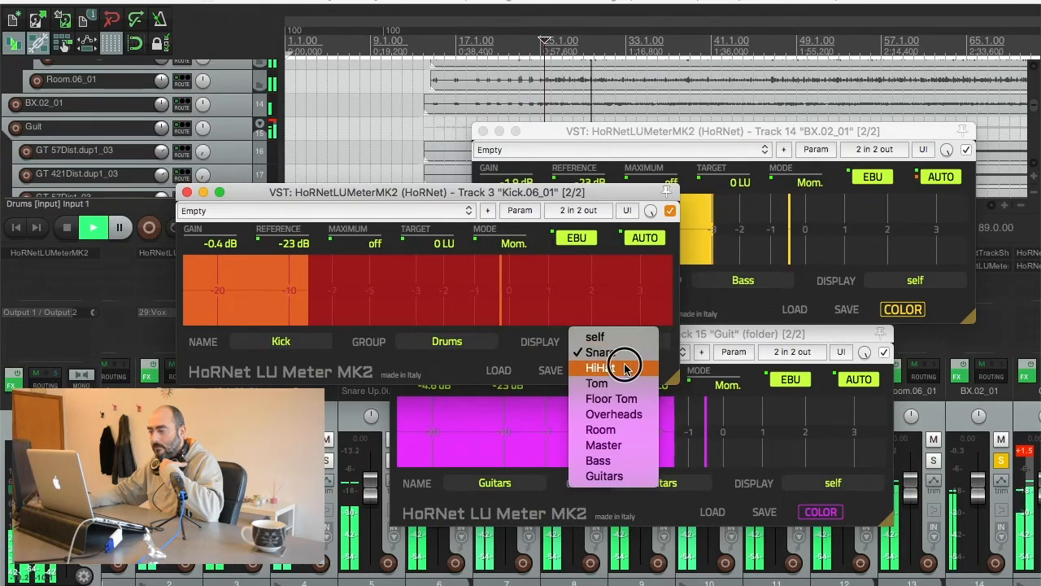
{"action": "left_click", "coordinate": [596, 368]}
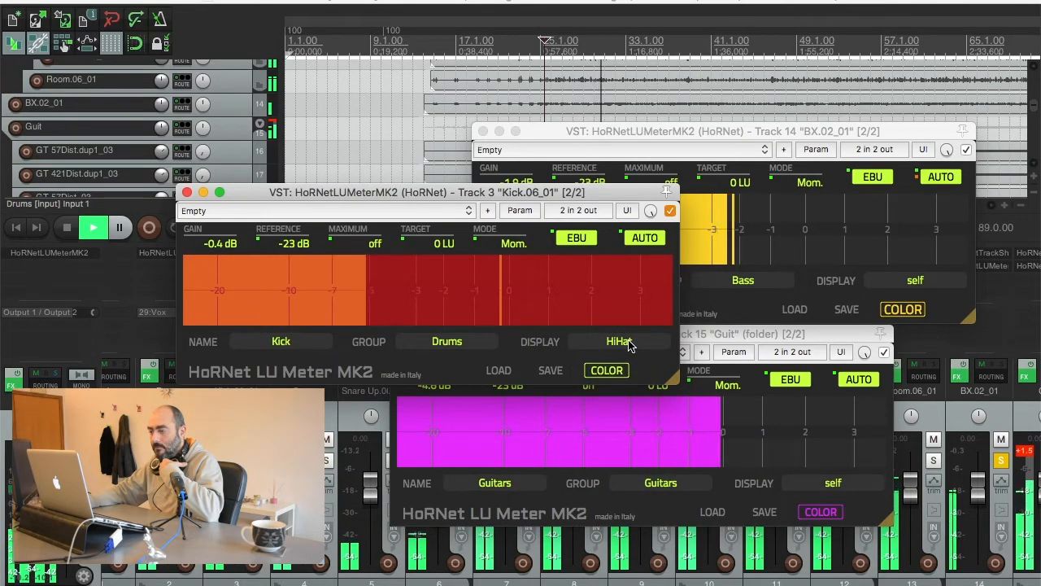
{"action": "left_click", "coordinate": [619, 342]}
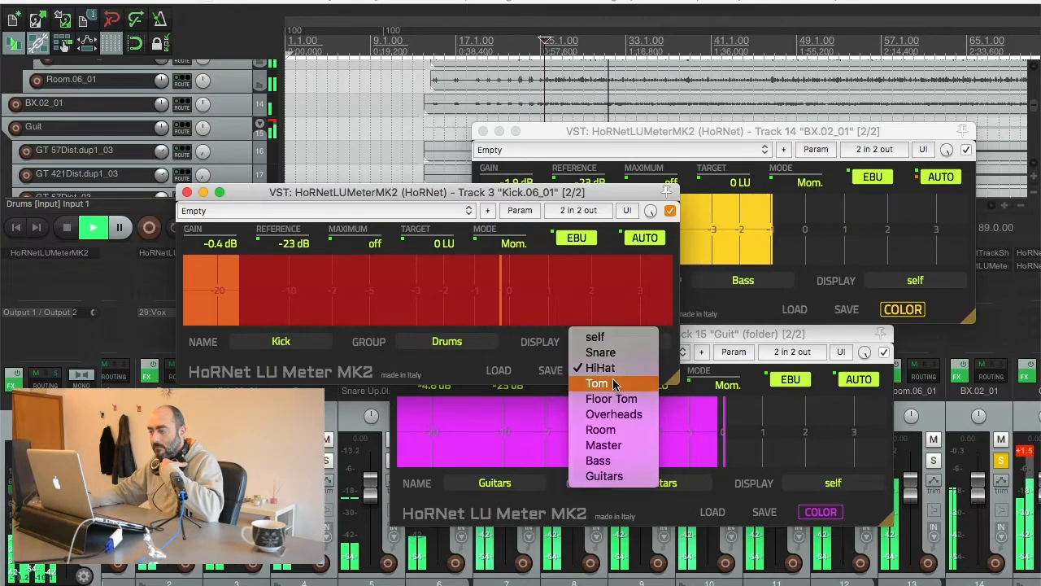
{"action": "left_click", "coordinate": [595, 384]}
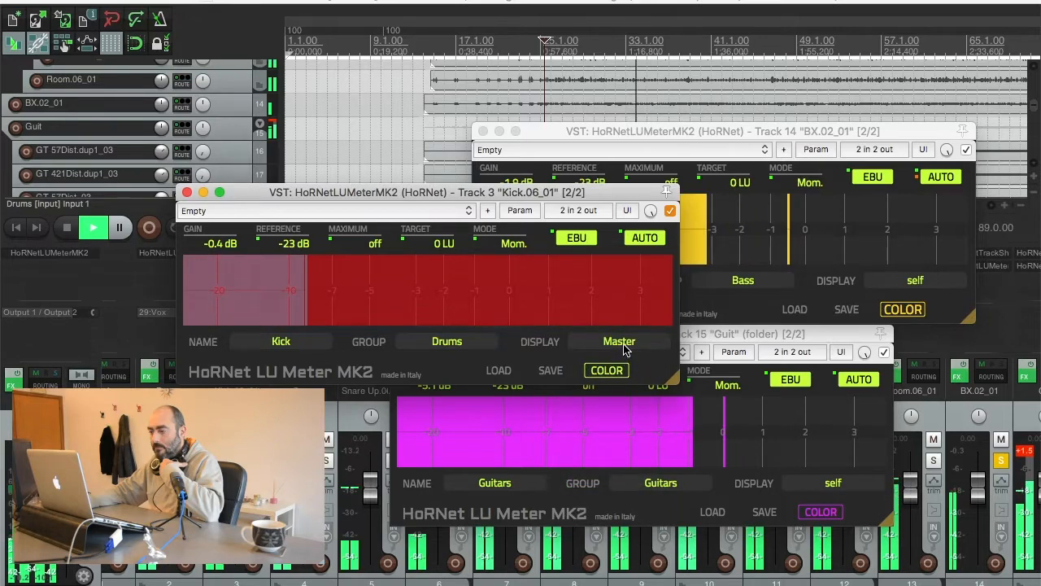
{"action": "left_click", "coordinate": [618, 341]}
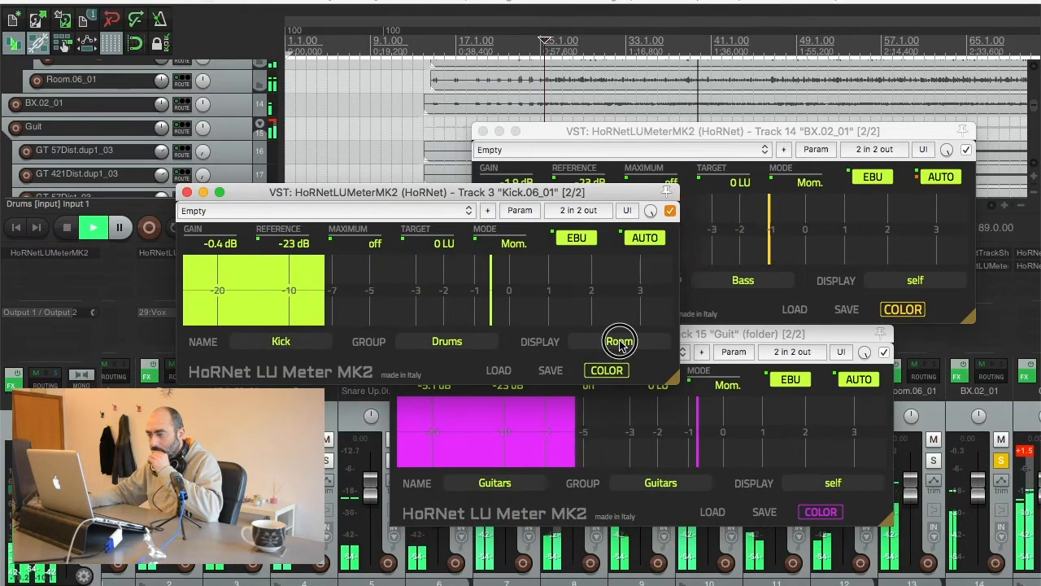
{"action": "left_click", "coordinate": [620, 341]}
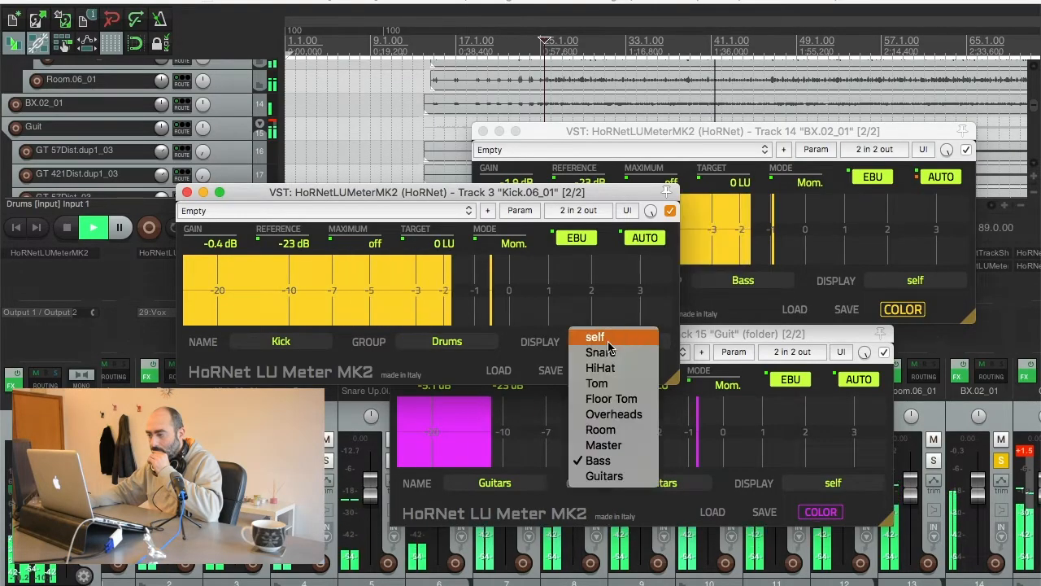
{"action": "left_click", "coordinate": [603, 475]}
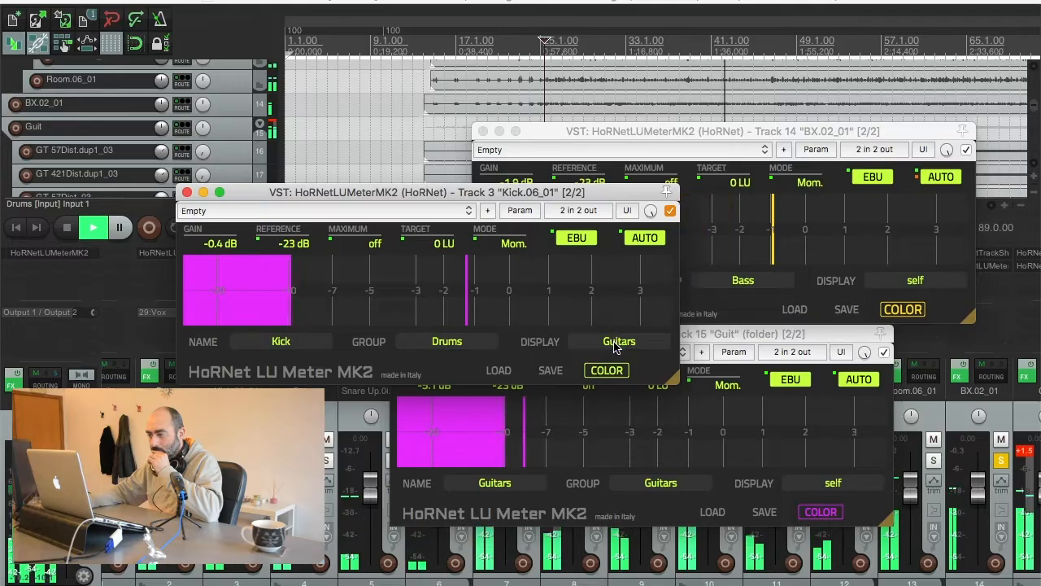
{"action": "left_click", "coordinate": [618, 341]}
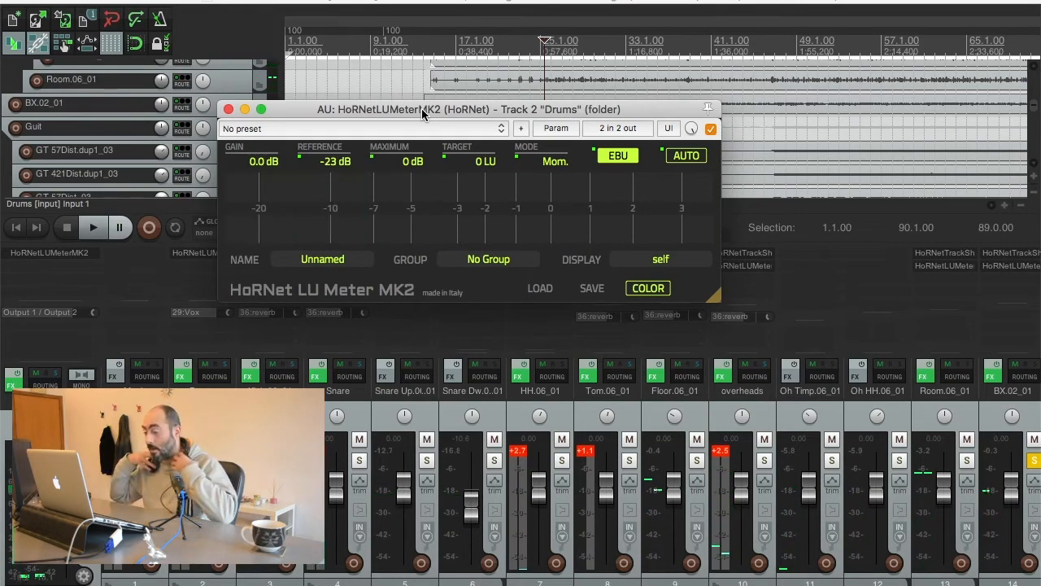
Run AUTO on the Drums LU Meter MK2 during playback until gain settles at -7.1 dB
{"action": "left_click_drag", "start_coordinate": [423, 109], "coordinate": [436, 114]}
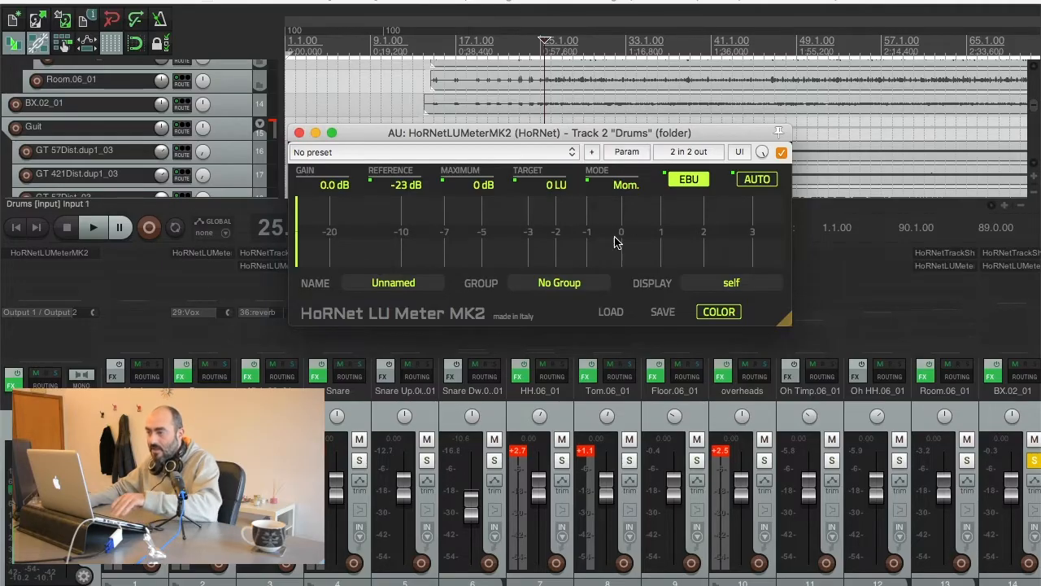
{"action": "mouse_move", "coordinate": [594, 284]}
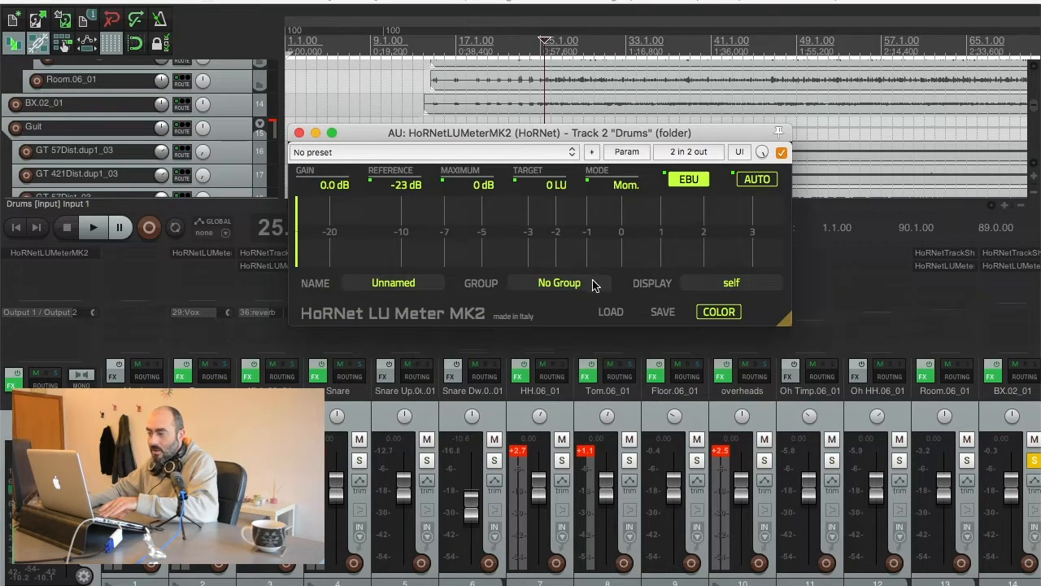
{"action": "left_click", "coordinate": [93, 227]}
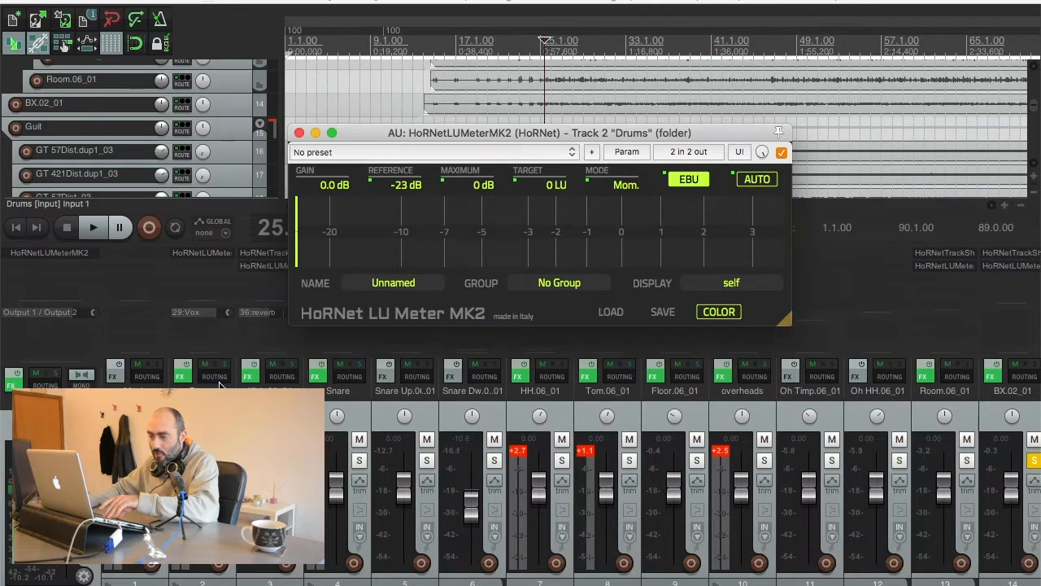
{"action": "mouse_move", "coordinate": [562, 283]}
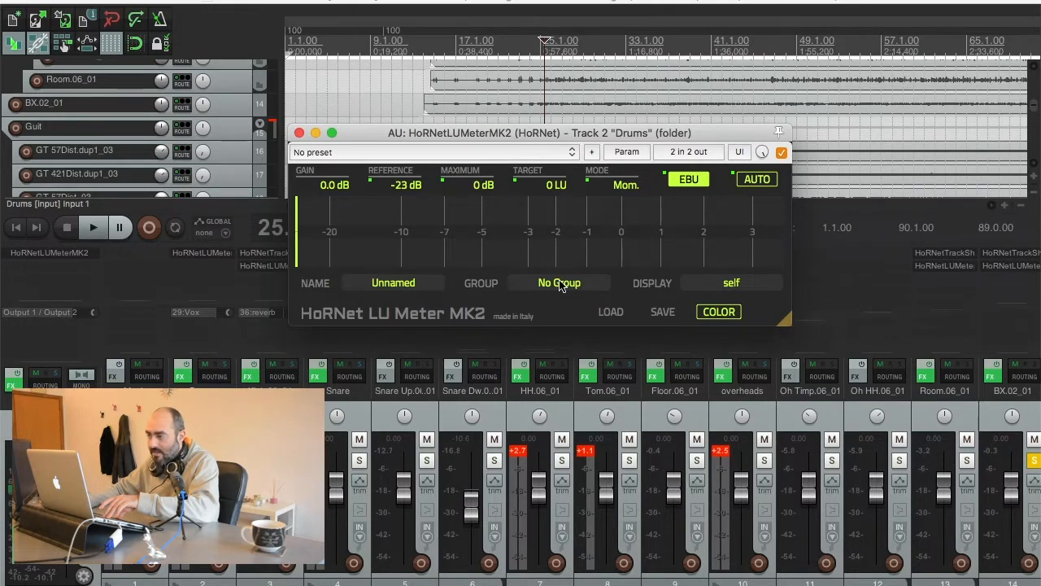
{"action": "left_click", "coordinate": [757, 179]}
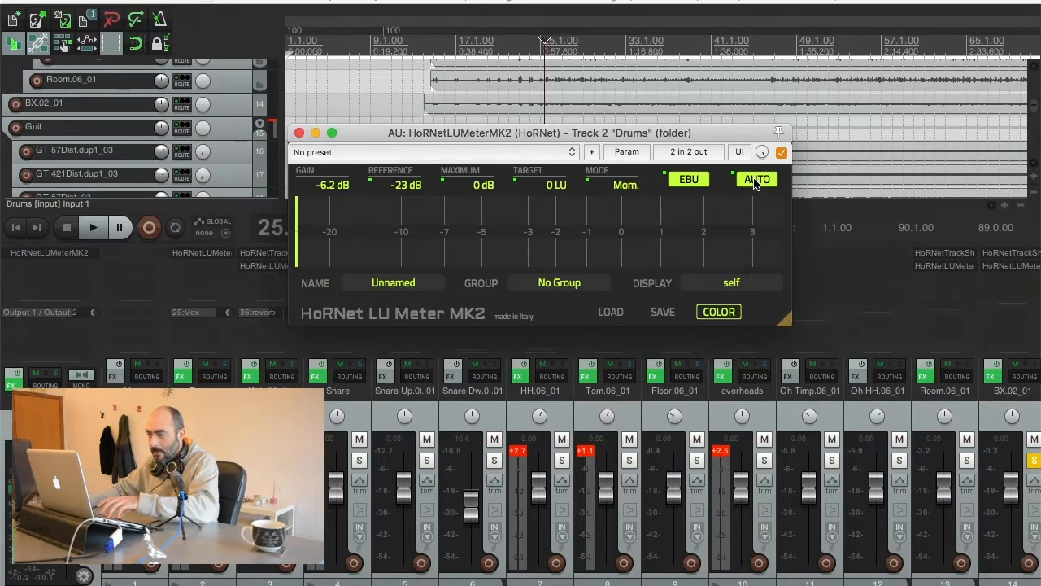
{"action": "left_click", "coordinate": [91, 228]}
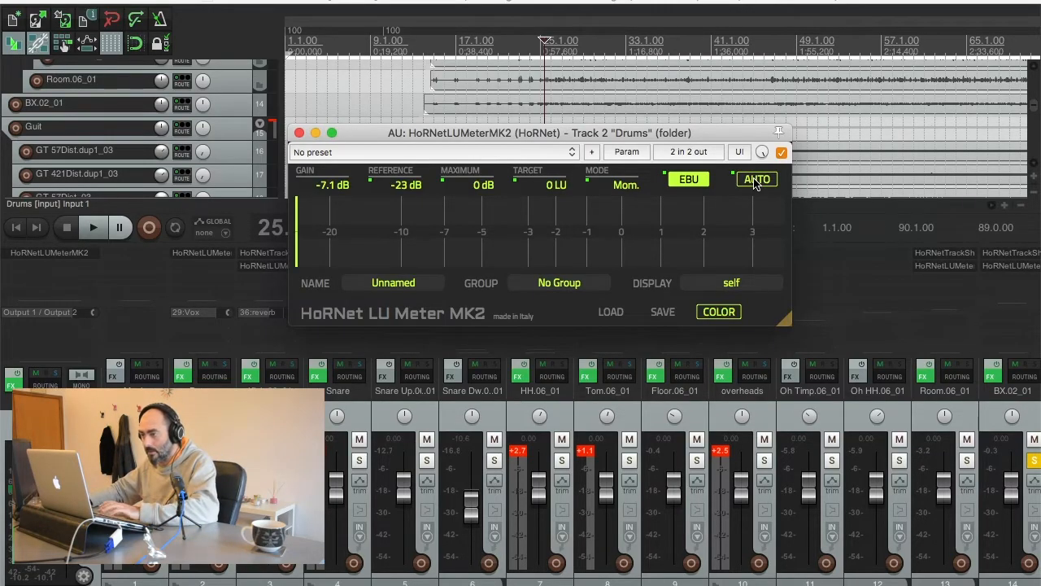
{"action": "left_click", "coordinate": [93, 228]}
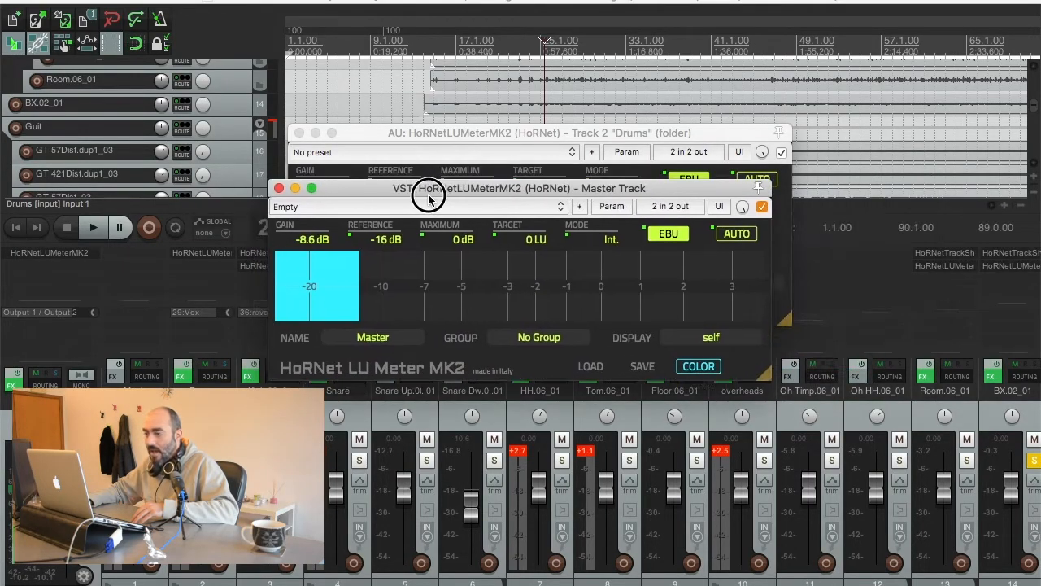
{"action": "mouse_move", "coordinate": [360, 258]}
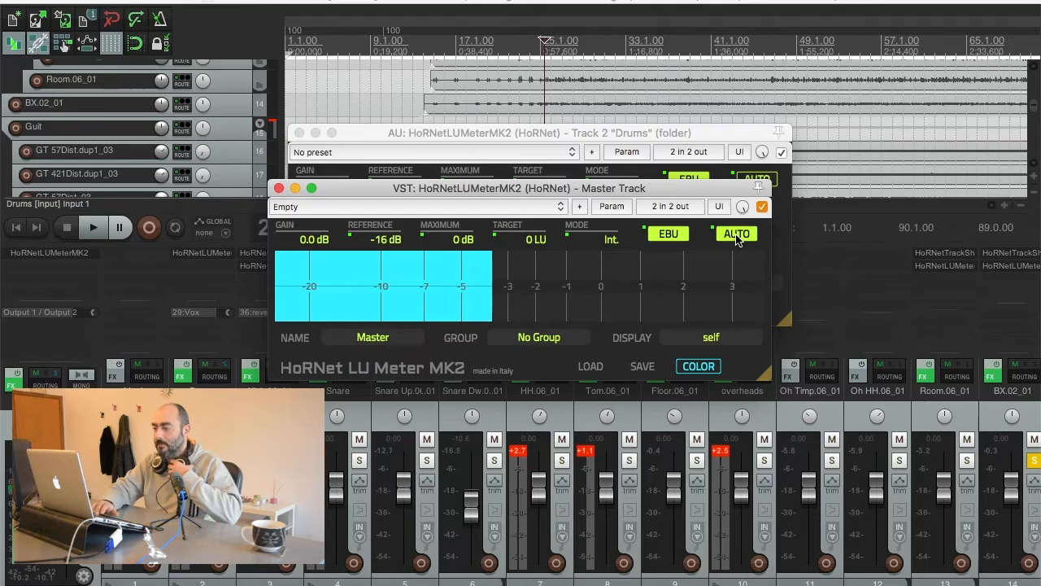
Run AUTO on the Master LU Meter until gain settles at -5.2 dB against -16 LUFS
{"action": "left_click", "coordinate": [91, 228]}
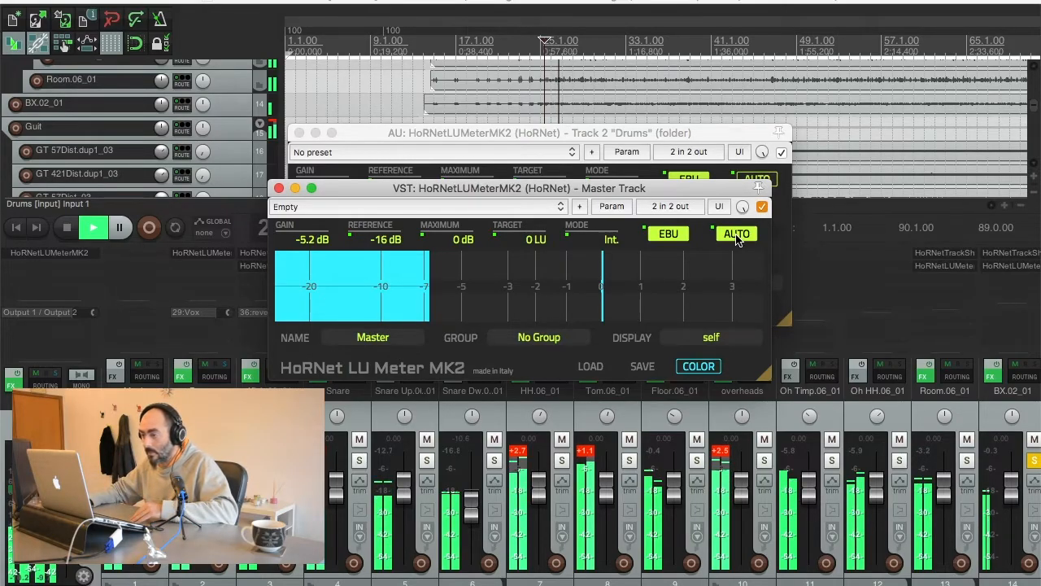
{"action": "left_click", "coordinate": [736, 234]}
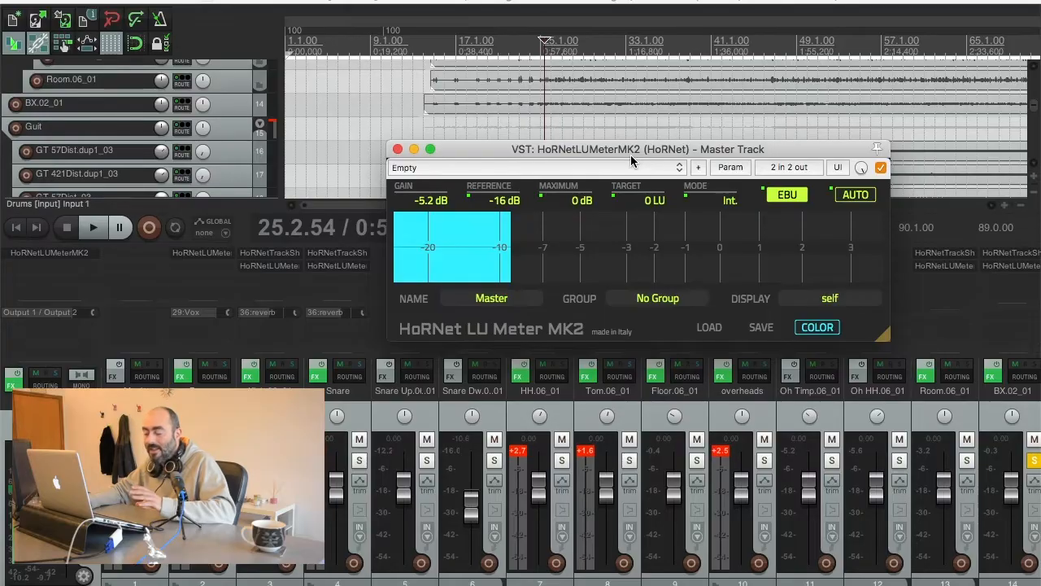
{"action": "mouse_move", "coordinate": [716, 208]}
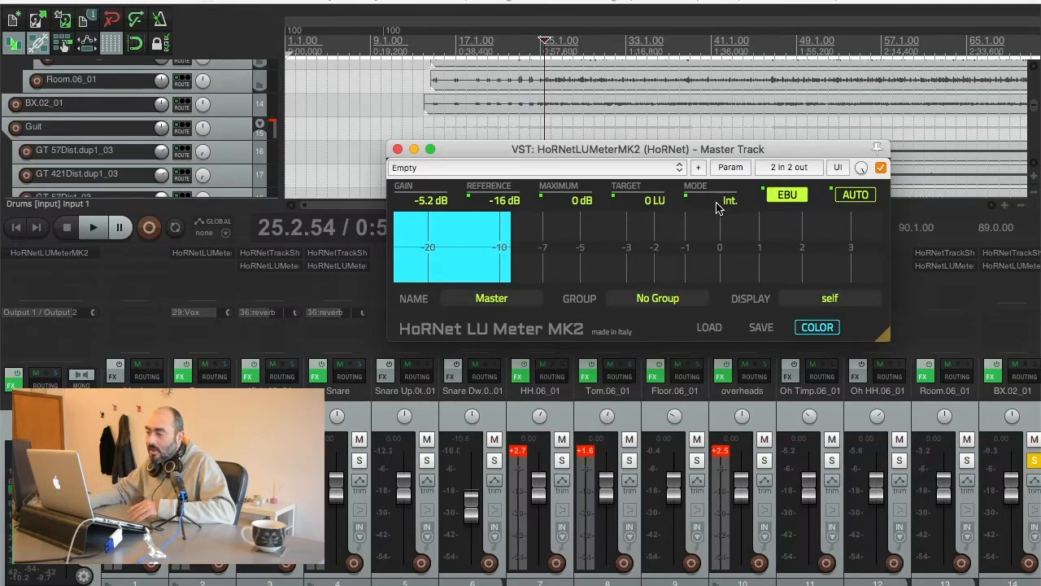
{"action": "mouse_move", "coordinate": [723, 205]}
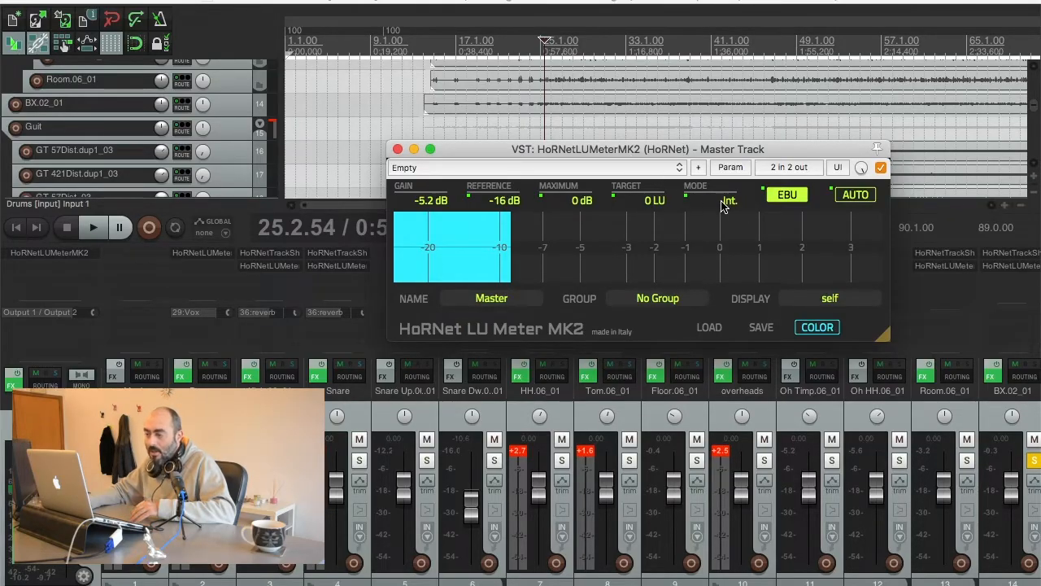
{"action": "mouse_move", "coordinate": [826, 257]}
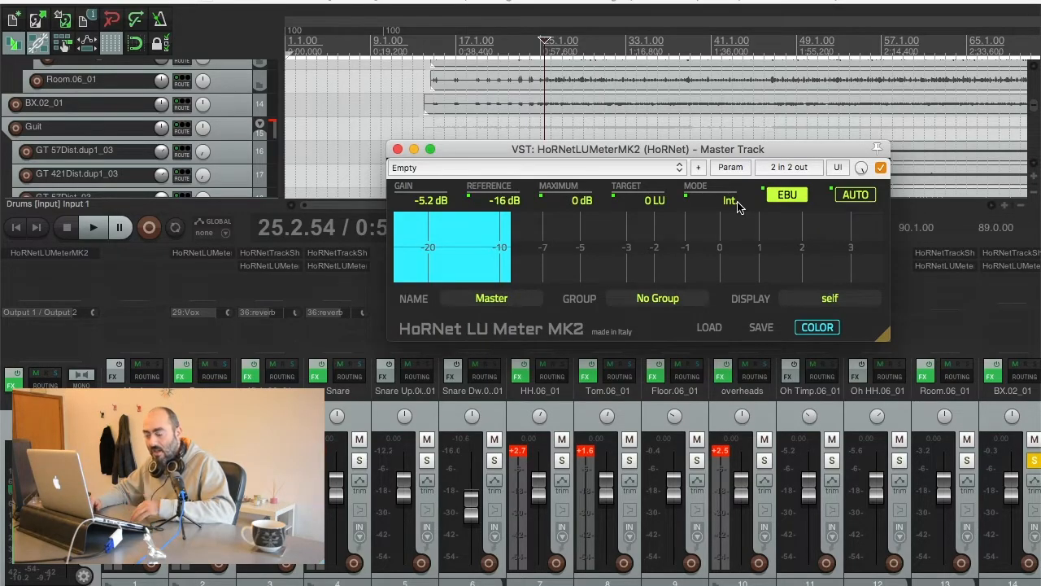
{"action": "mouse_move", "coordinate": [615, 211]}
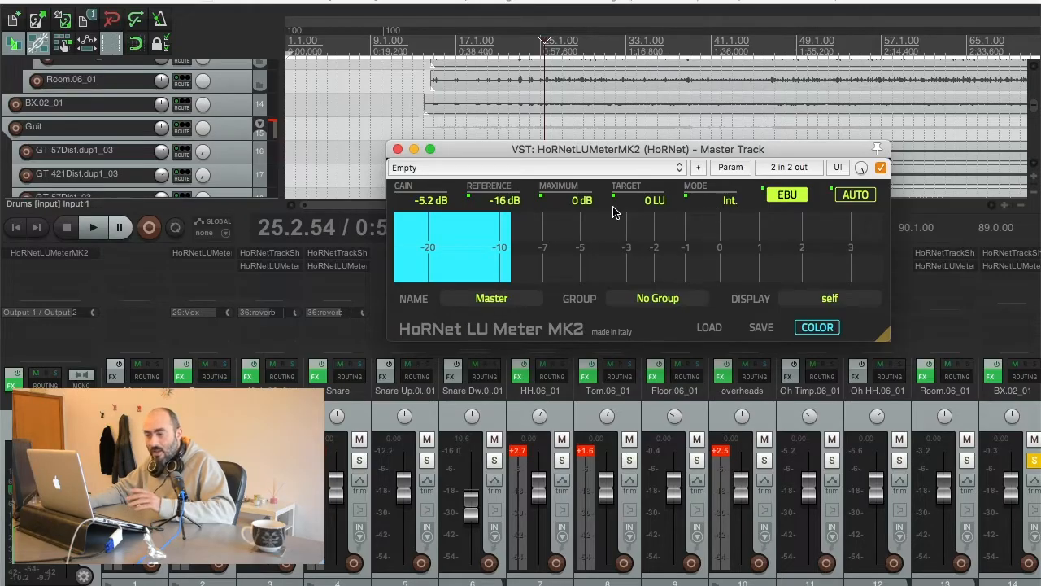